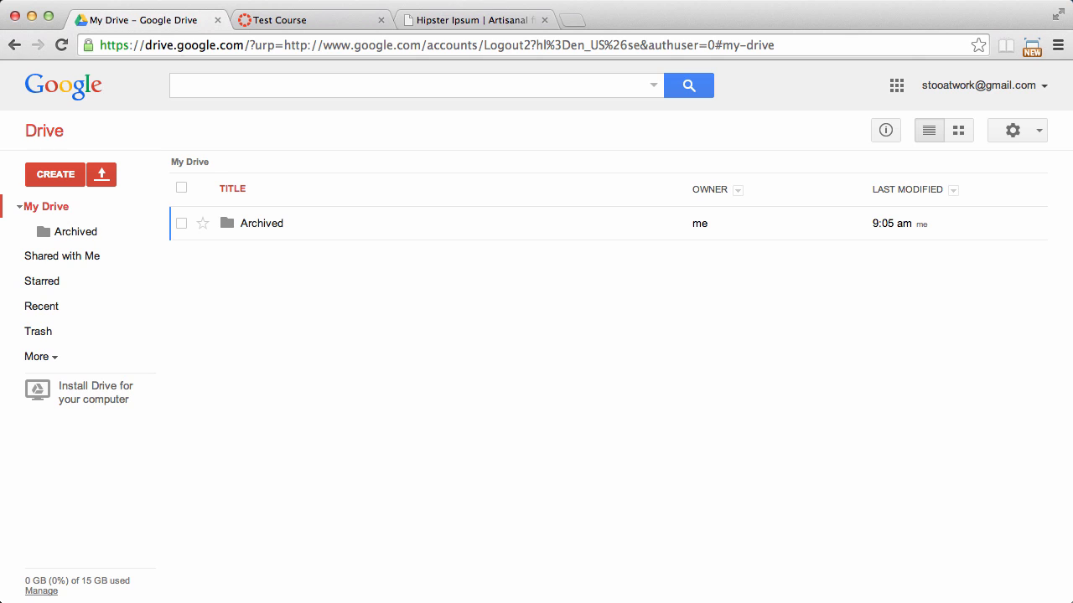
{"action": "mouse_move", "coordinate": [717, 410]}
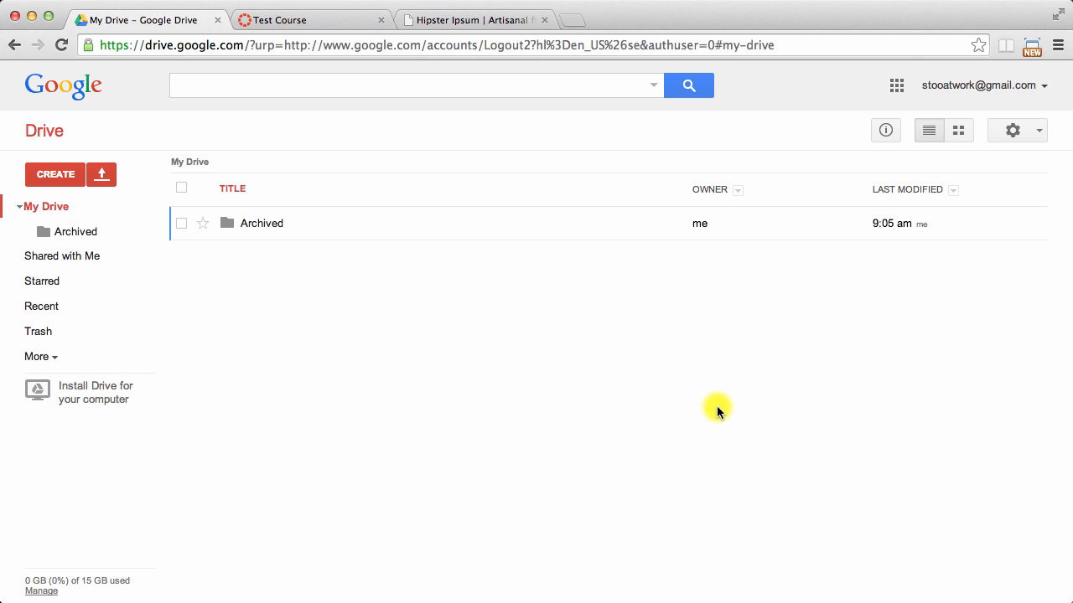
{"action": "mouse_move", "coordinate": [210, 59]}
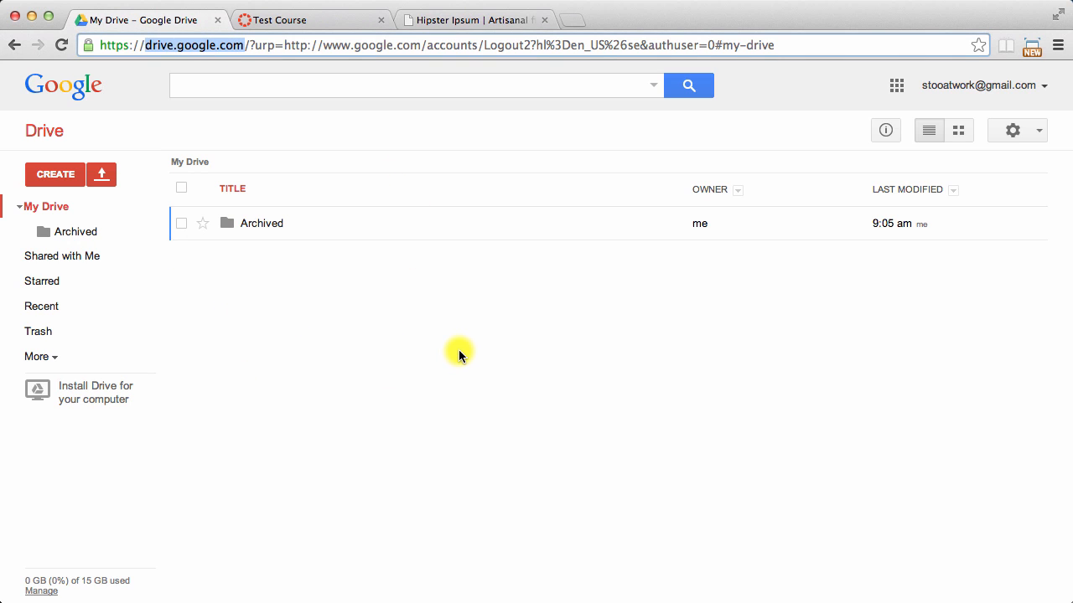
{"action": "mouse_move", "coordinate": [148, 342]}
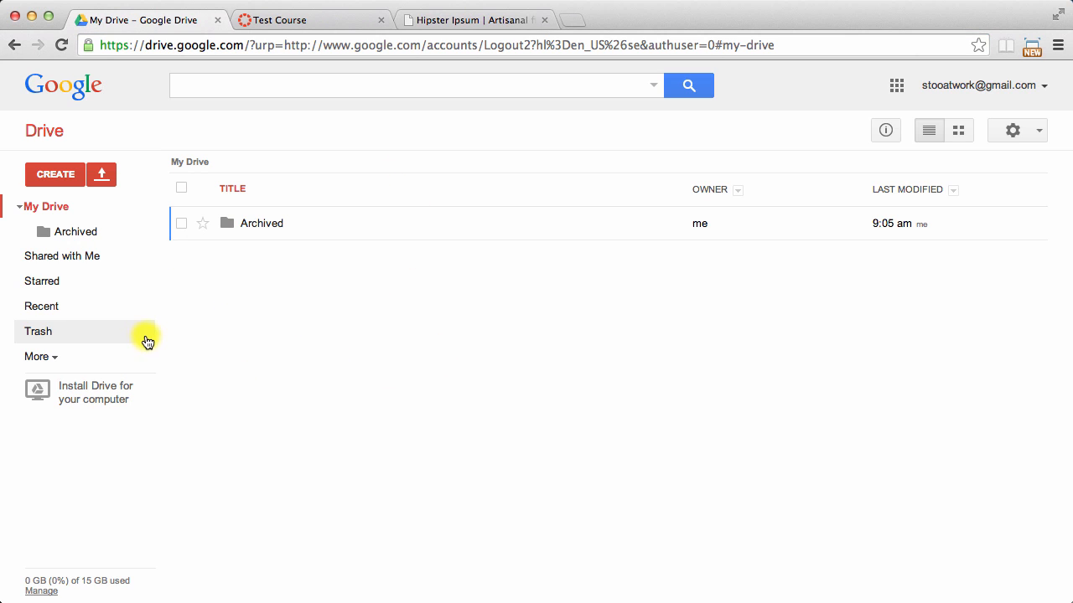
{"action": "mouse_move", "coordinate": [319, 313]}
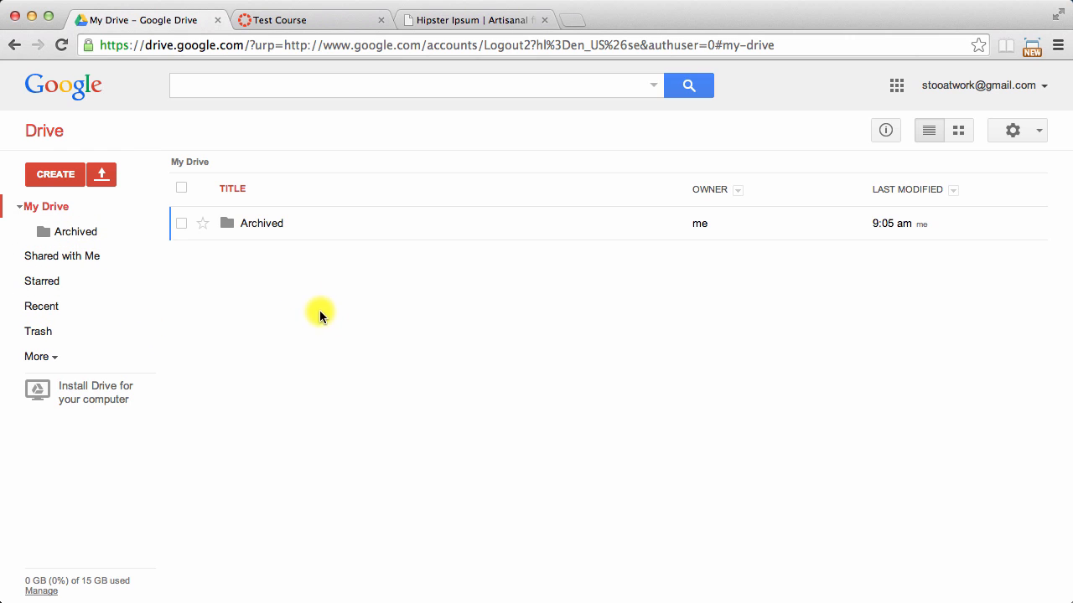
{"action": "mouse_move", "coordinate": [191, 281]}
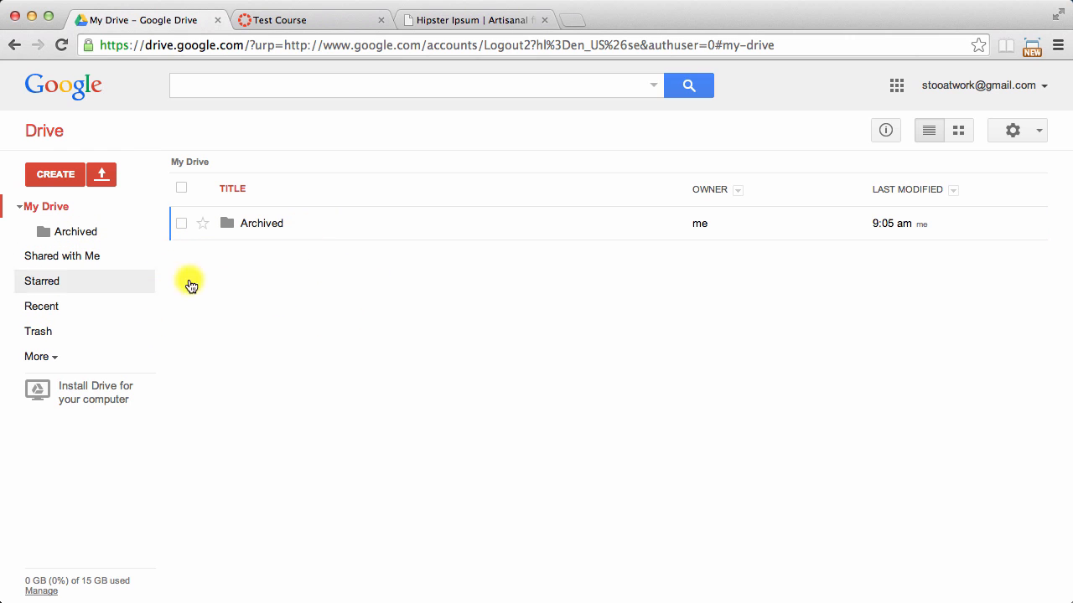
- Create a new blank Google Docs document from Drive's Create menu
{"action": "left_click", "coordinate": [56, 174]}
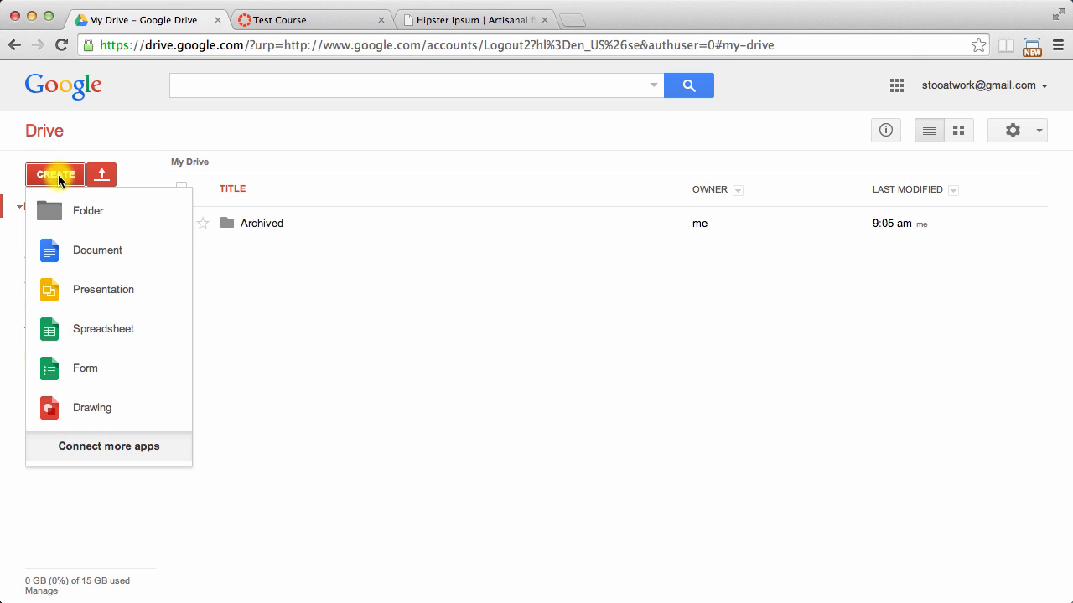
{"action": "mouse_move", "coordinate": [101, 329]}
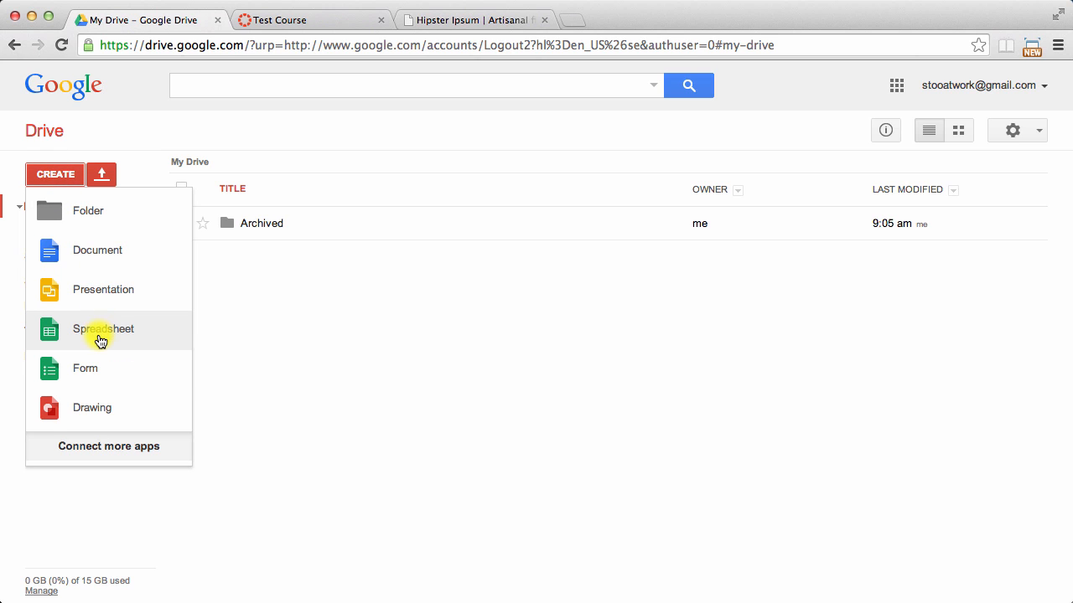
{"action": "mouse_move", "coordinate": [99, 255]}
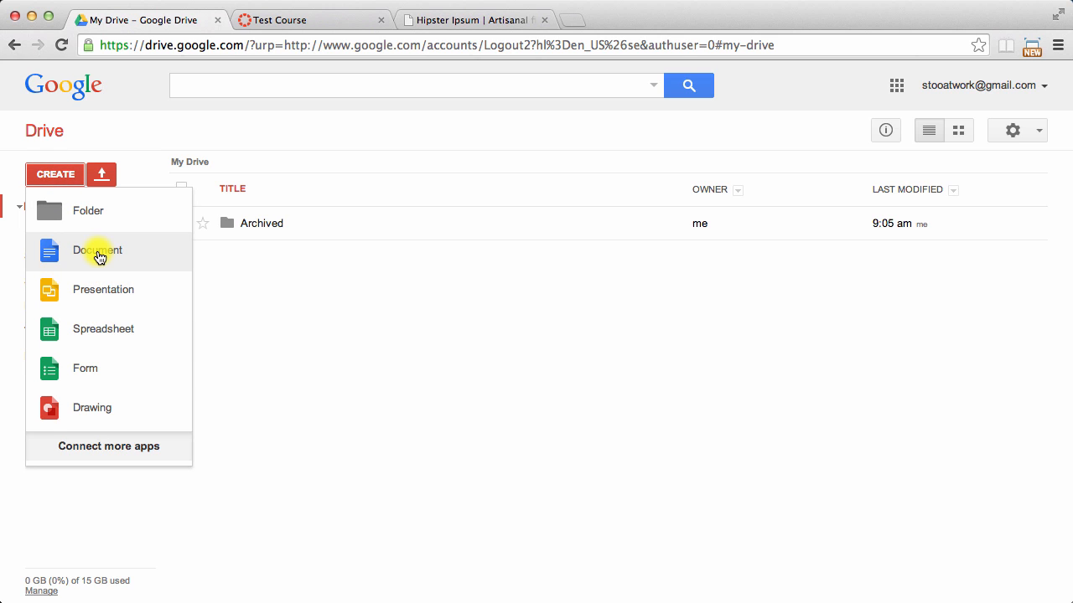
{"action": "left_click", "coordinate": [97, 250]}
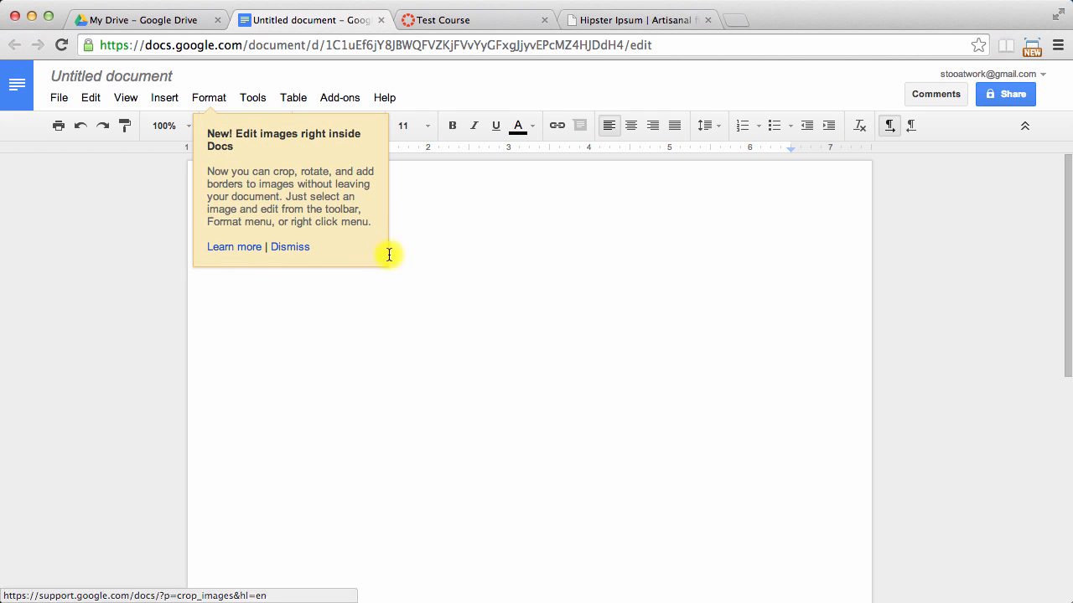
- Add a bold, centred size-36 Georgia heading reading Title above the pasted body text
{"action": "left_click", "coordinate": [290, 247]}
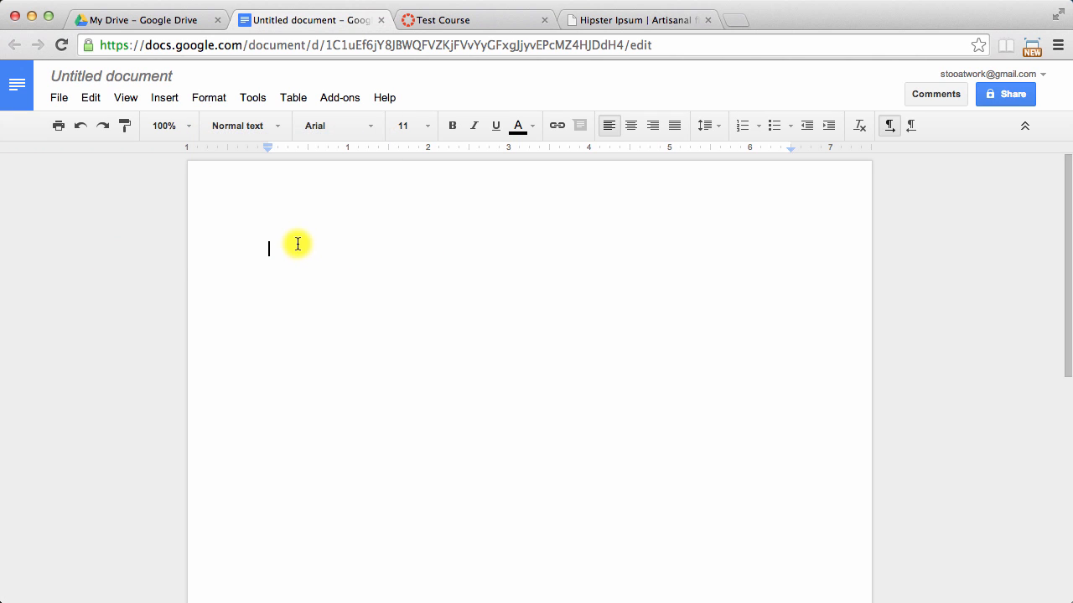
{"action": "mouse_move", "coordinate": [352, 266]}
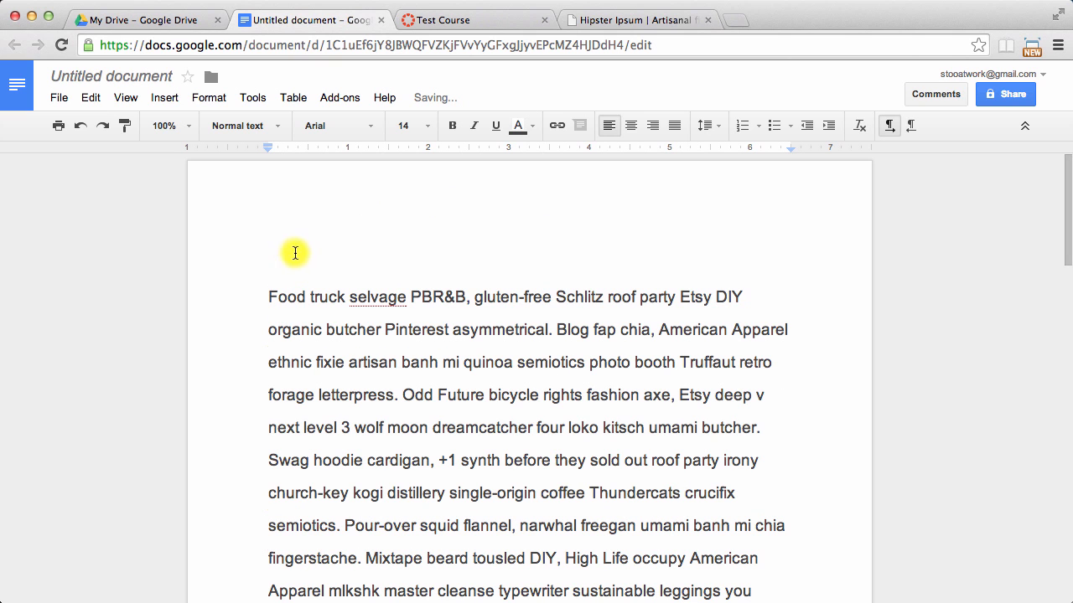
{"action": "mouse_move", "coordinate": [433, 140]}
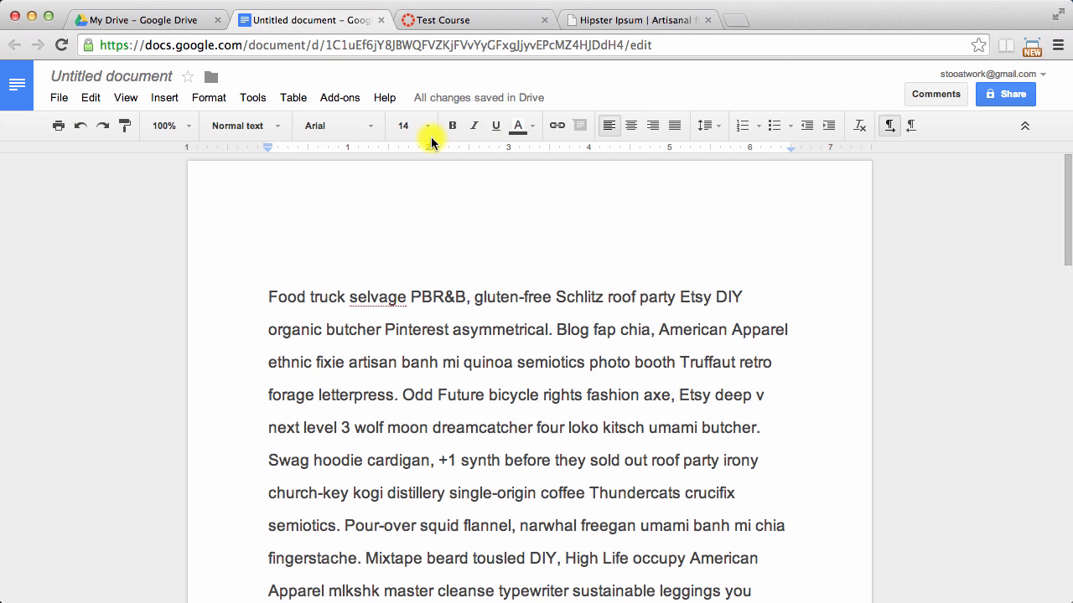
{"action": "type", "text": "Tie"}
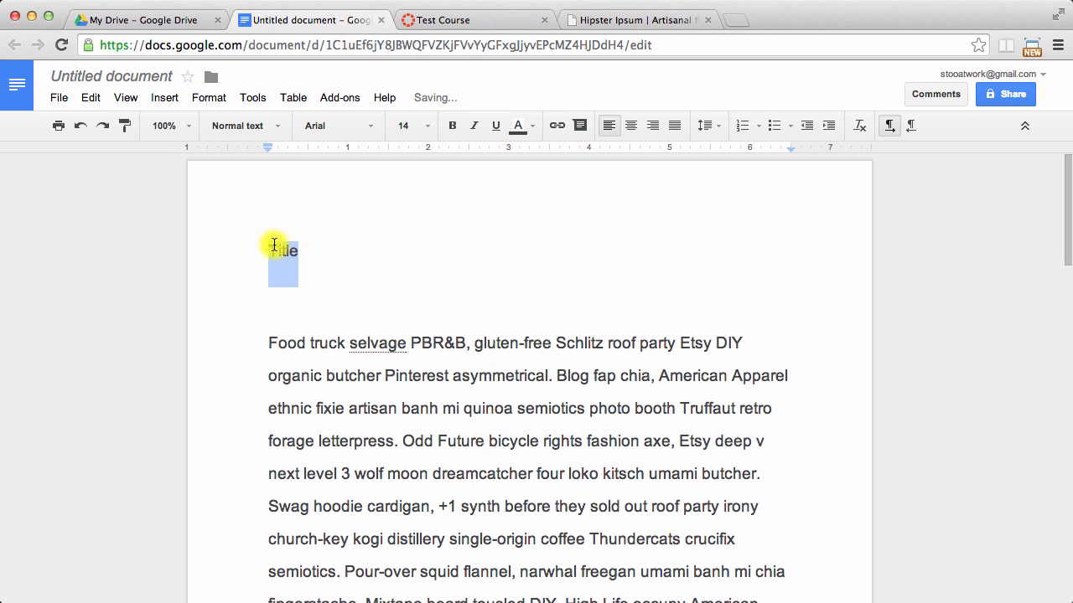
{"action": "left_click", "coordinate": [631, 124]}
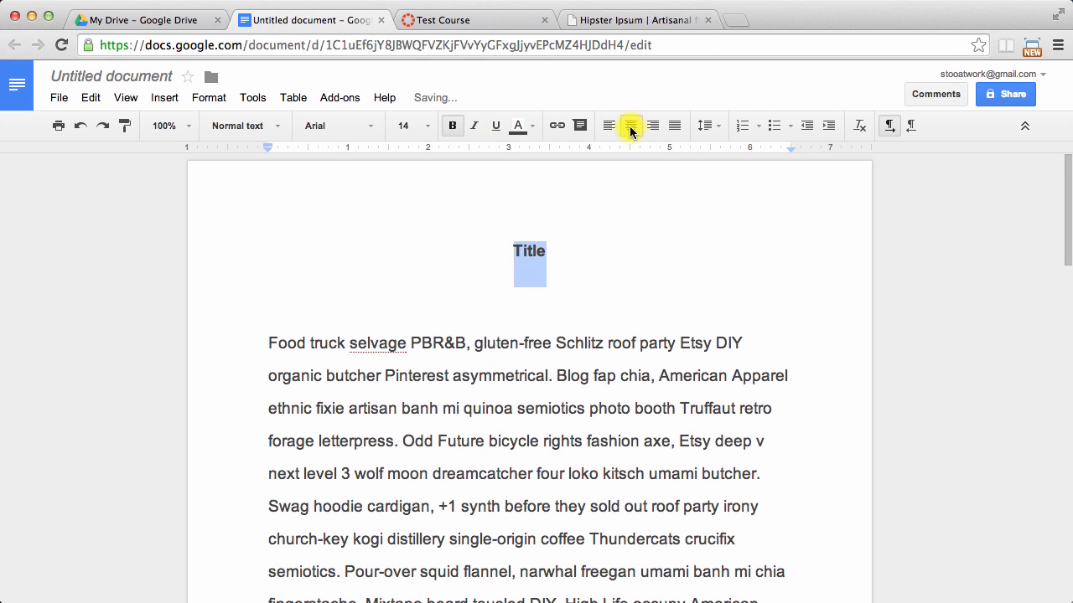
{"action": "left_click", "coordinate": [426, 126]}
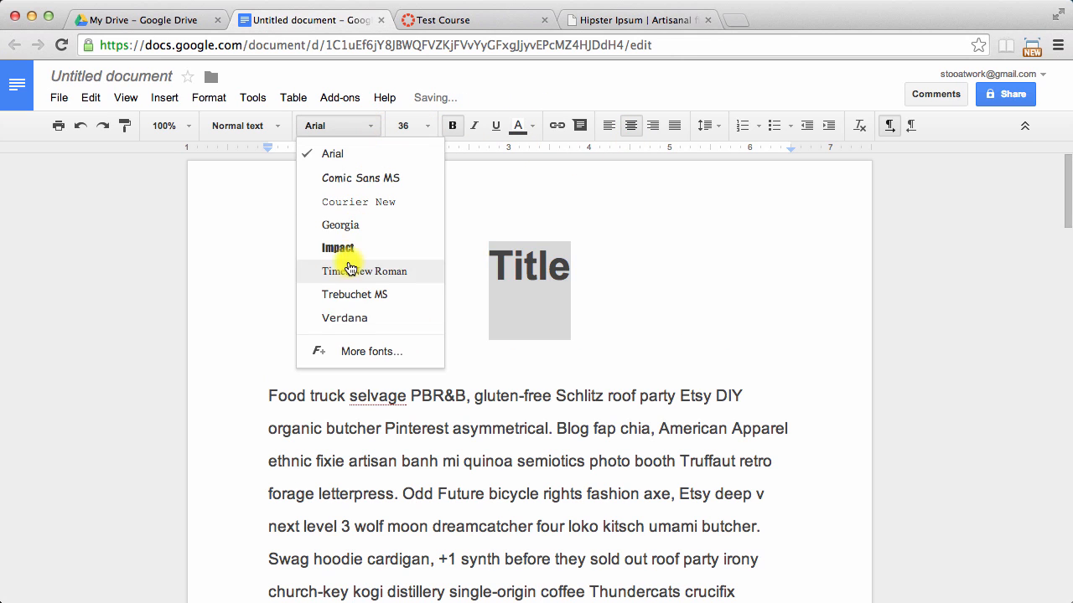
{"action": "left_click", "coordinate": [341, 224]}
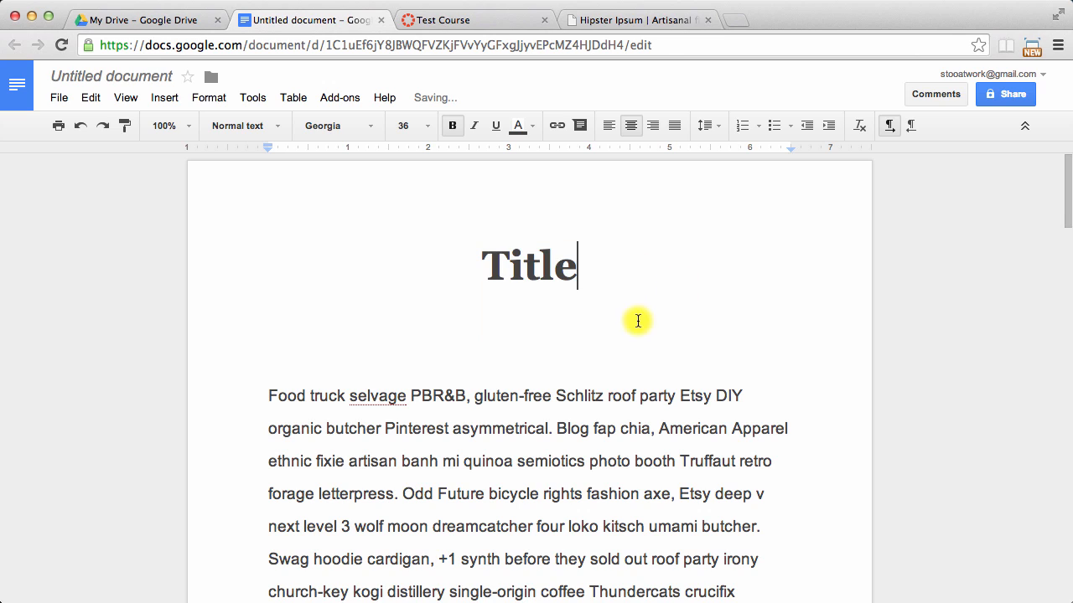
{"action": "mouse_move", "coordinate": [371, 313]}
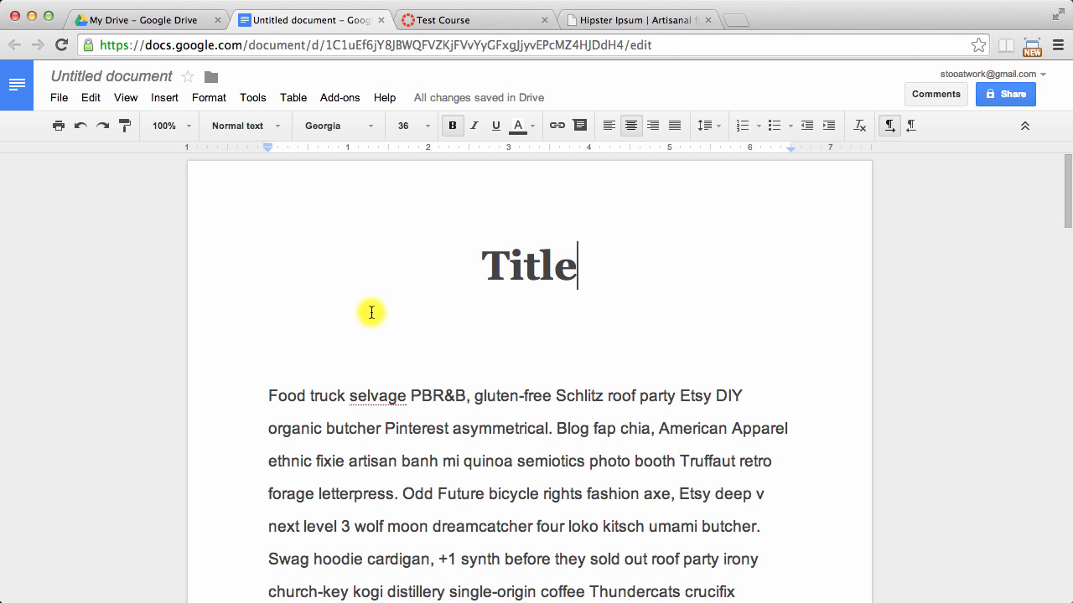
{"action": "mouse_move", "coordinate": [326, 303]}
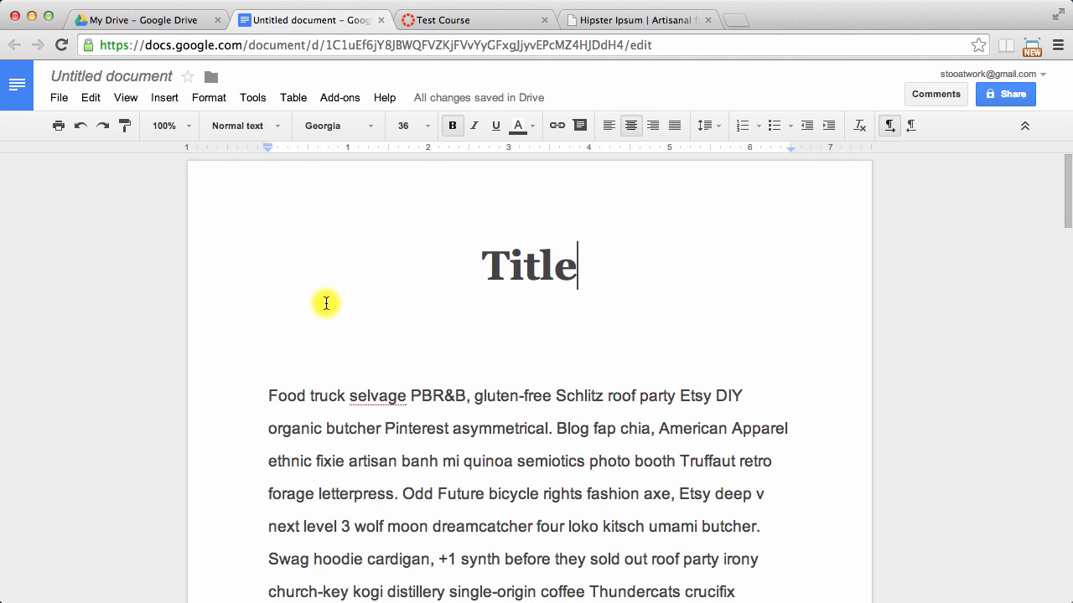
- Rename the untitled document to Test Document
{"action": "left_click", "coordinate": [110, 76]}
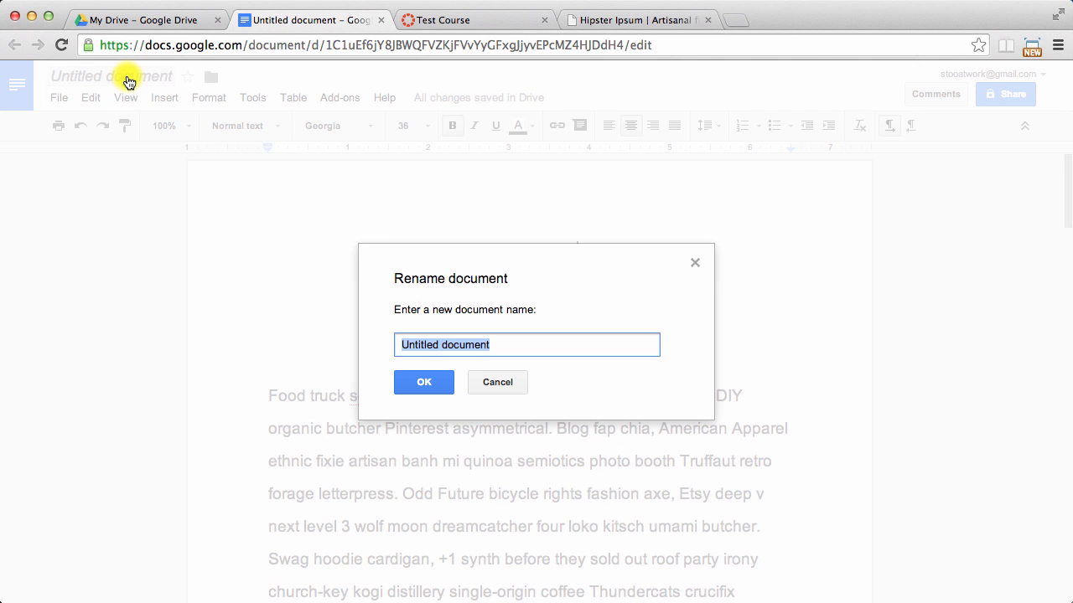
{"action": "left_click", "coordinate": [423, 382]}
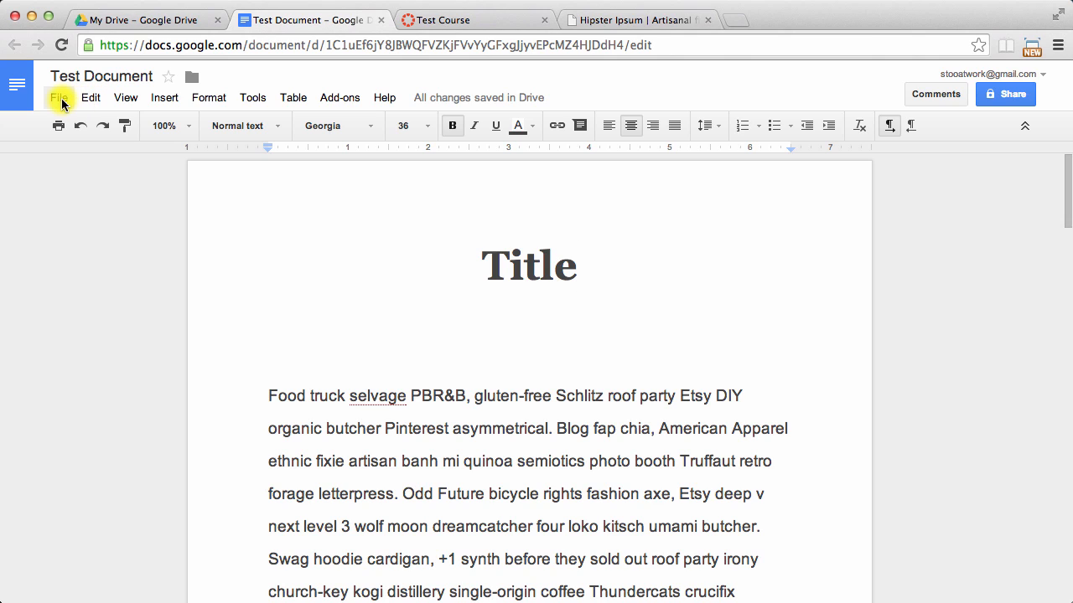
{"action": "left_click", "coordinate": [59, 97]}
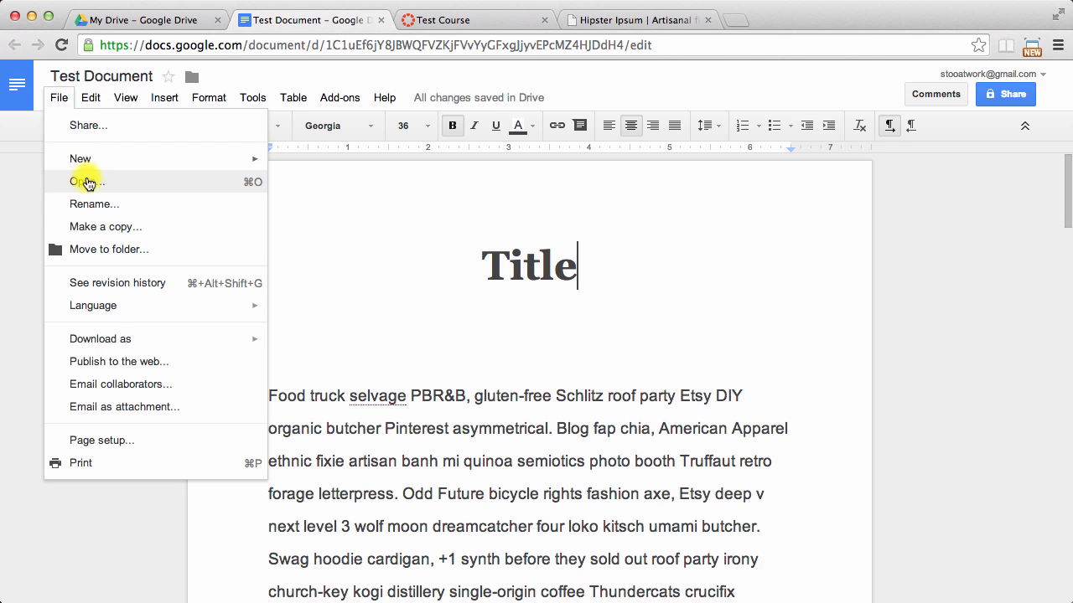
{"action": "mouse_move", "coordinate": [94, 231]}
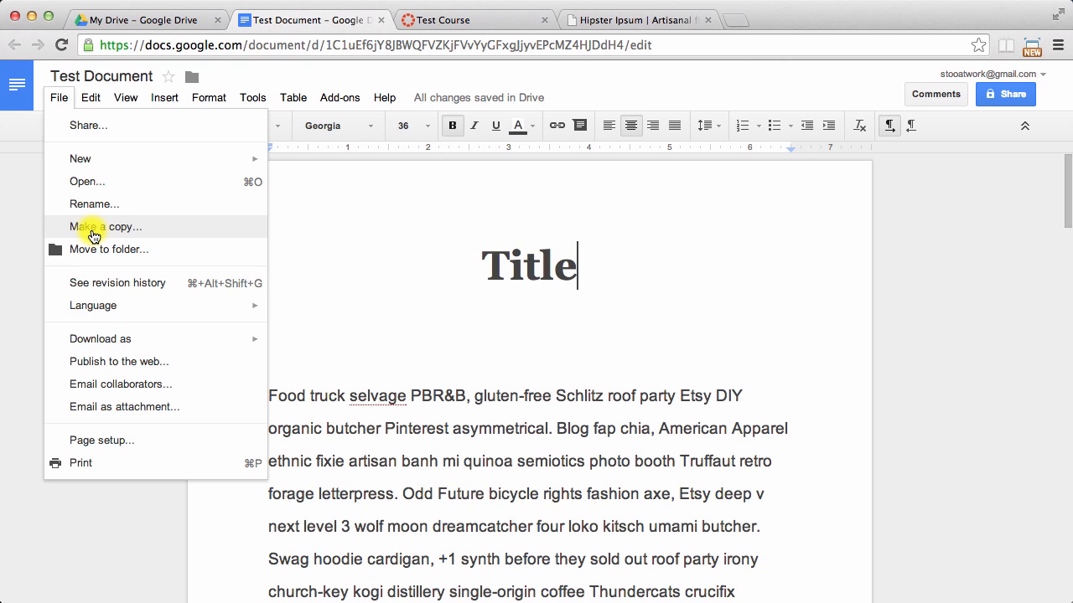
{"action": "mouse_move", "coordinate": [99, 233]}
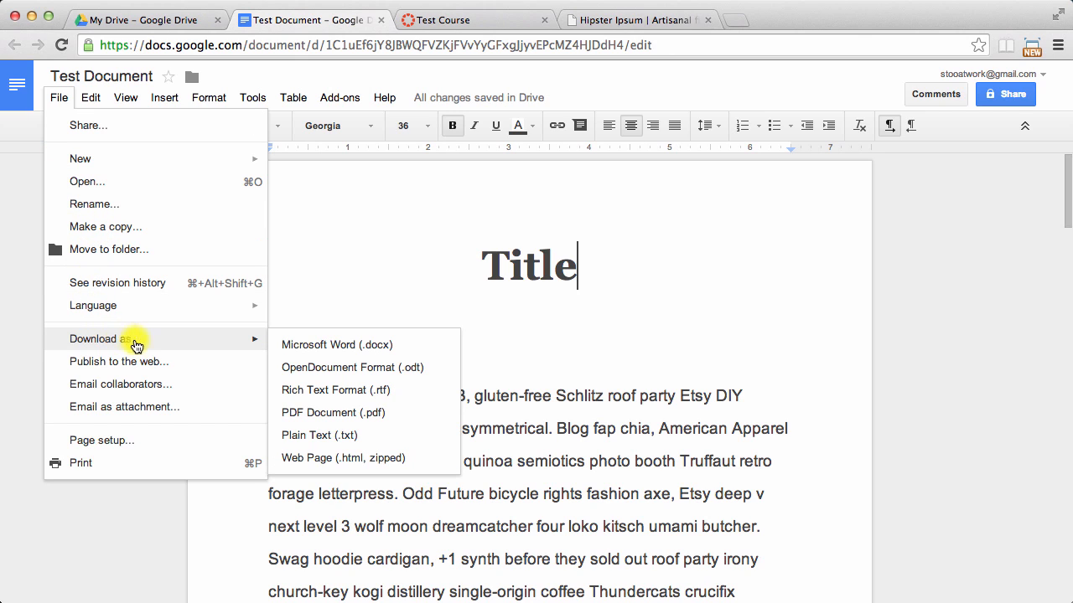
{"action": "mouse_move", "coordinate": [338, 345]}
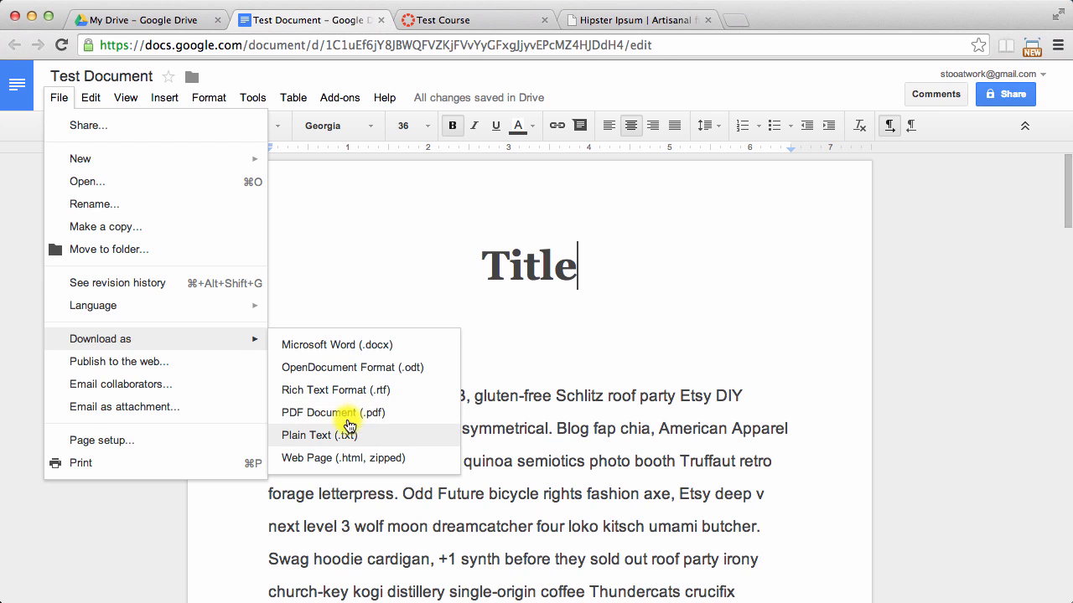
{"action": "mouse_move", "coordinate": [348, 412]}
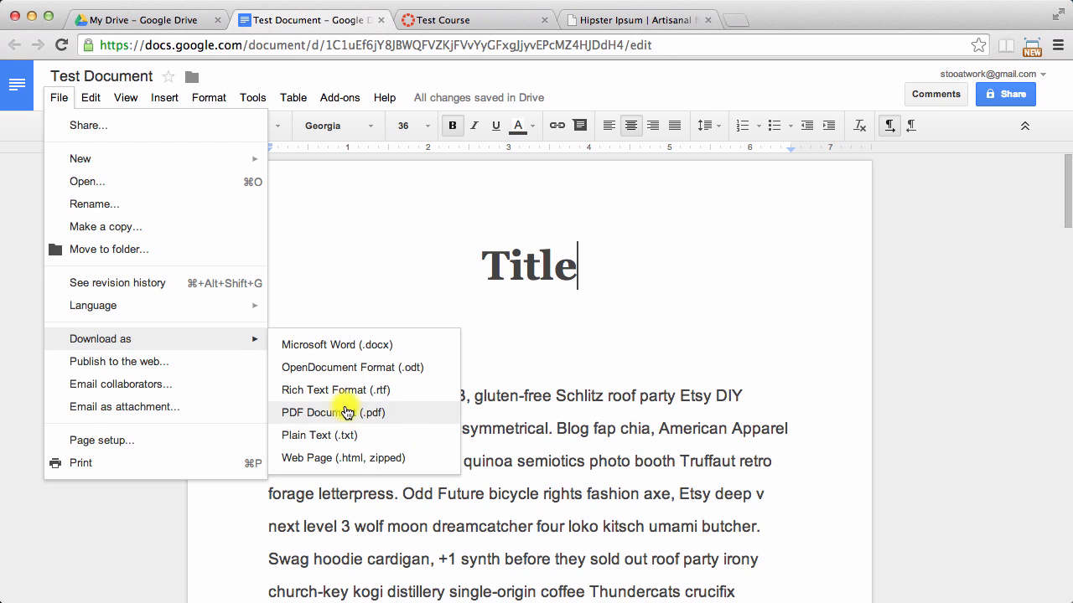
{"action": "mouse_move", "coordinate": [319, 305]}
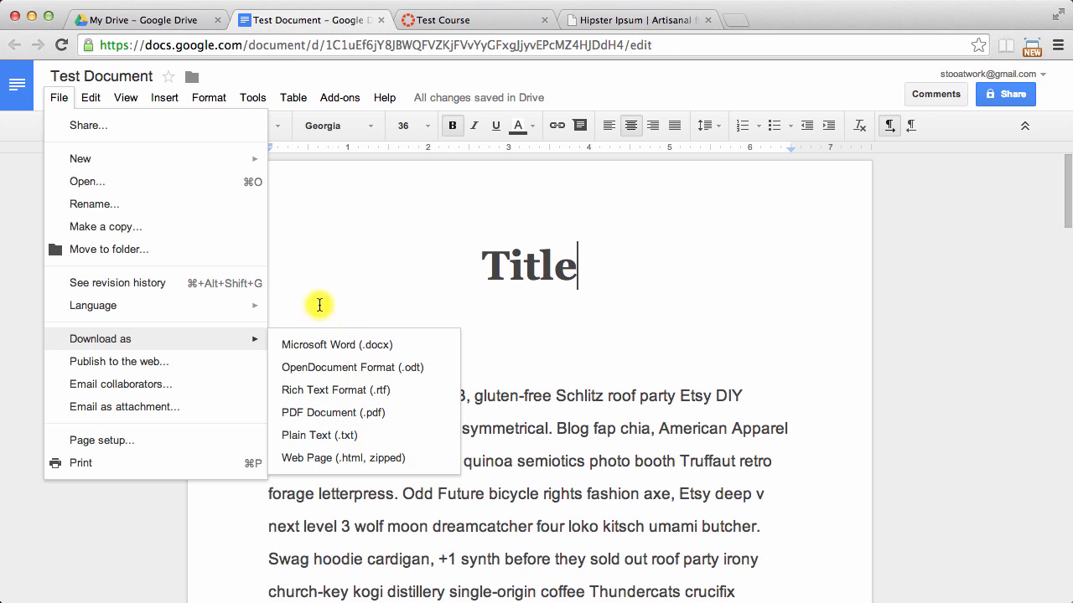
{"action": "left_click", "coordinate": [305, 298]}
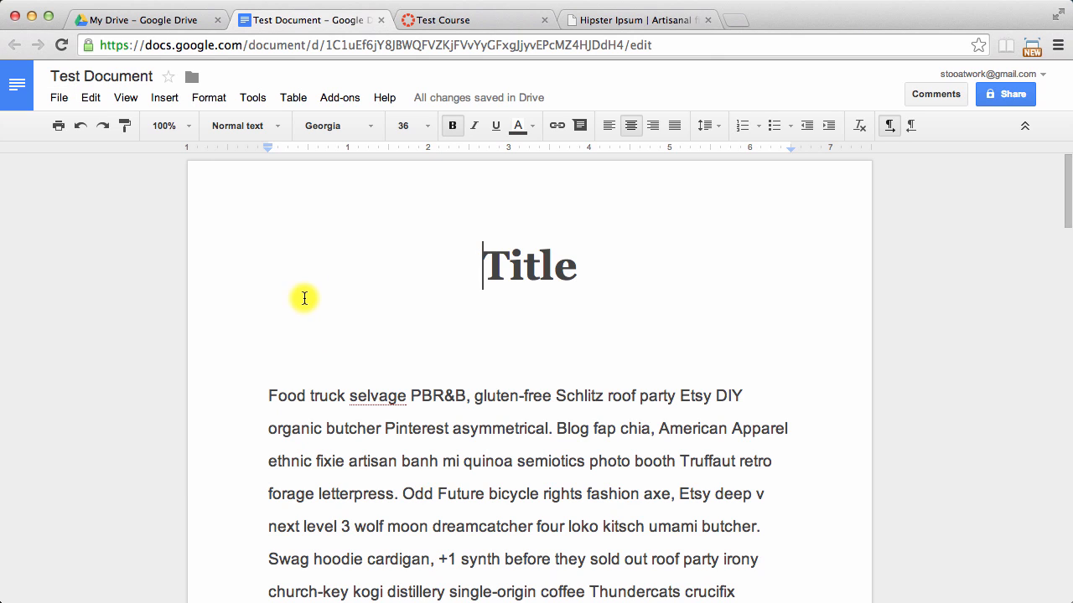
{"action": "mouse_move", "coordinate": [785, 265]}
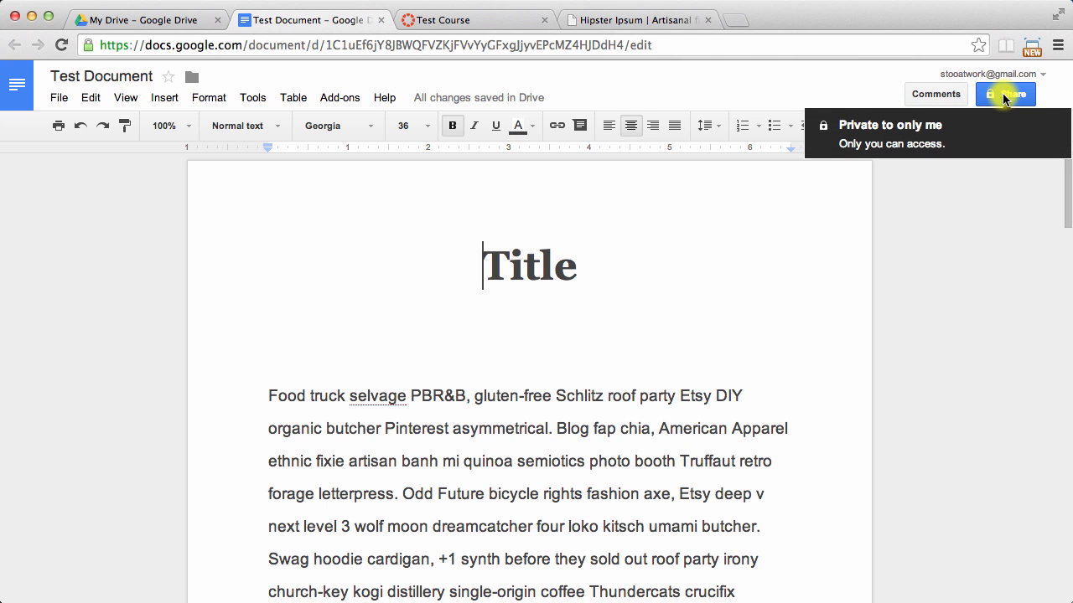
- Bring up the Sharing settings dialog for Test Document via the Share button
{"action": "left_click", "coordinate": [1005, 94]}
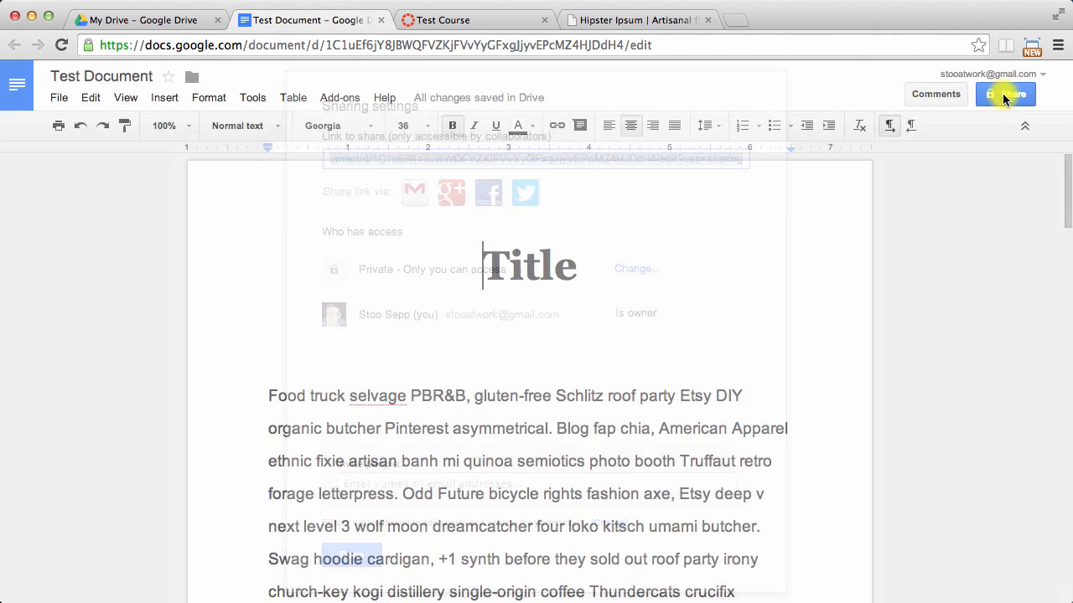
{"action": "left_click", "coordinate": [1006, 94]}
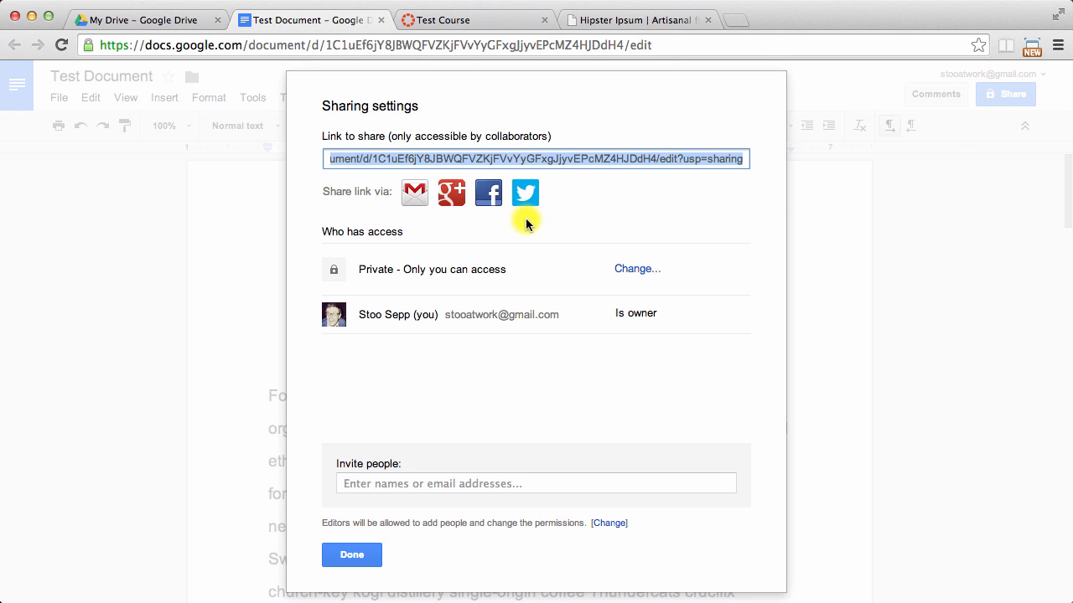
{"action": "mouse_move", "coordinate": [502, 249]}
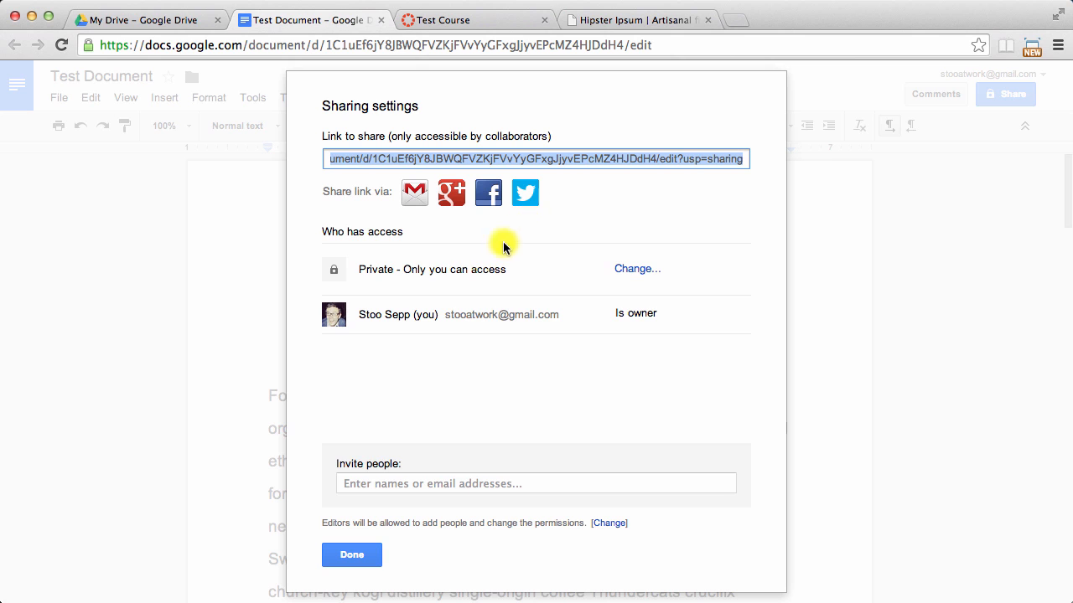
- Set visibility to Anyone with the link with Can view access
{"action": "left_click", "coordinate": [637, 268]}
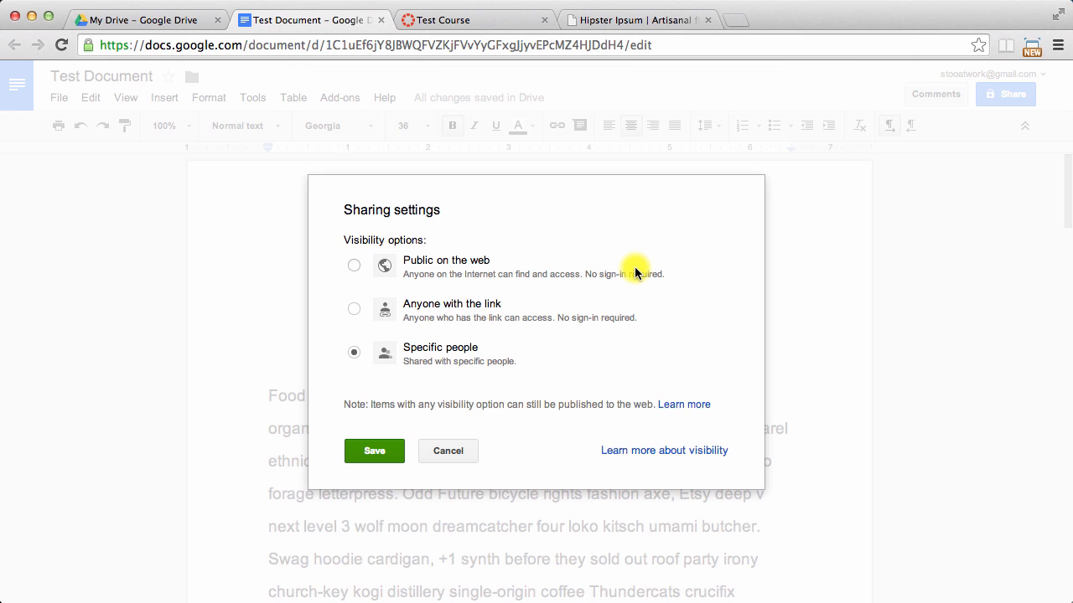
{"action": "mouse_move", "coordinate": [352, 309]}
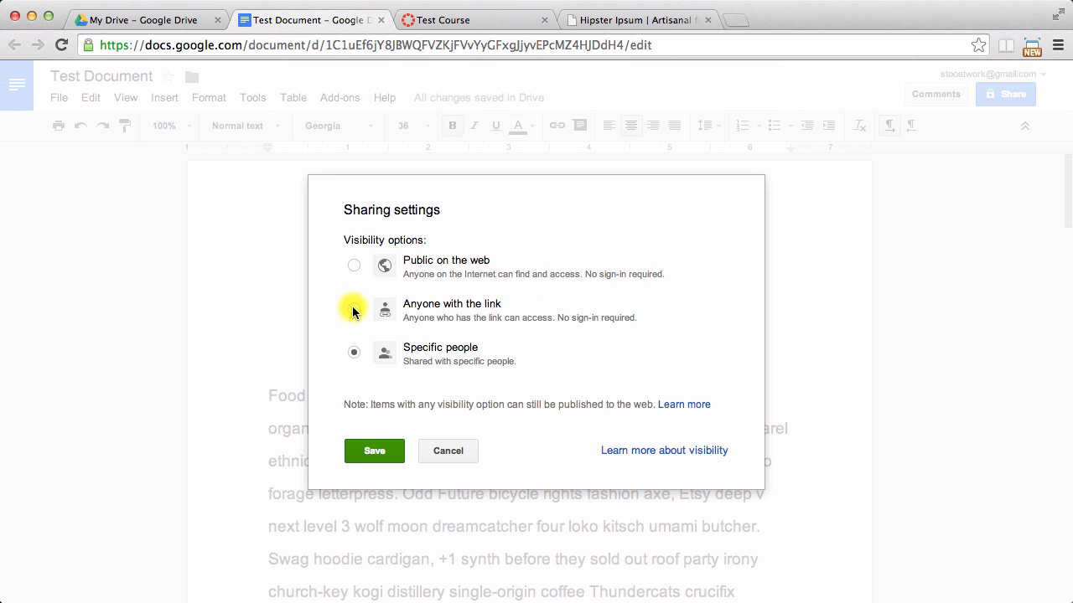
{"action": "left_click", "coordinate": [354, 308]}
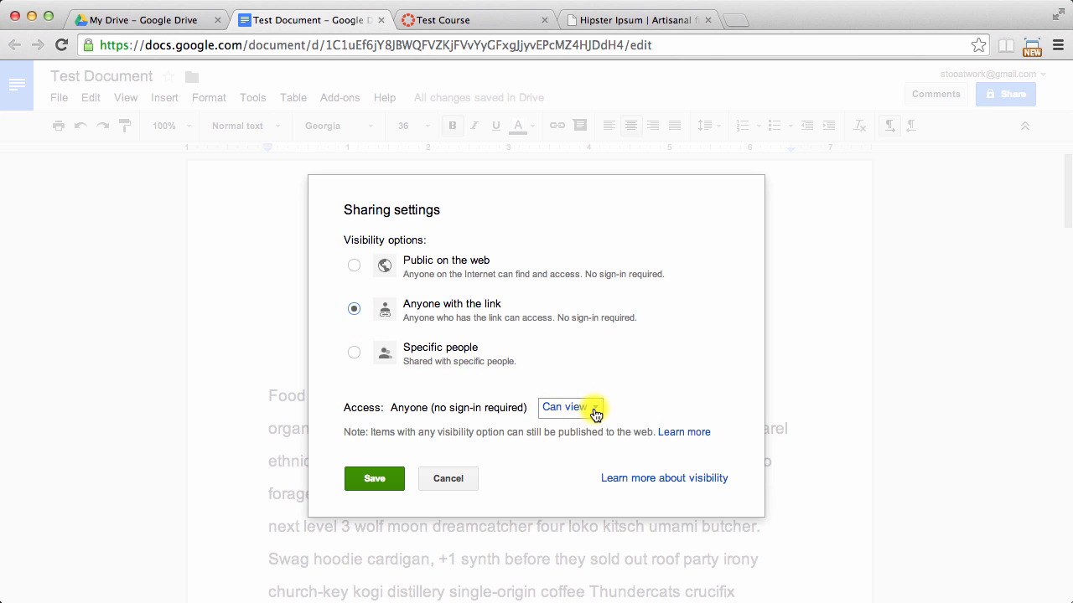
{"action": "left_click", "coordinate": [570, 408]}
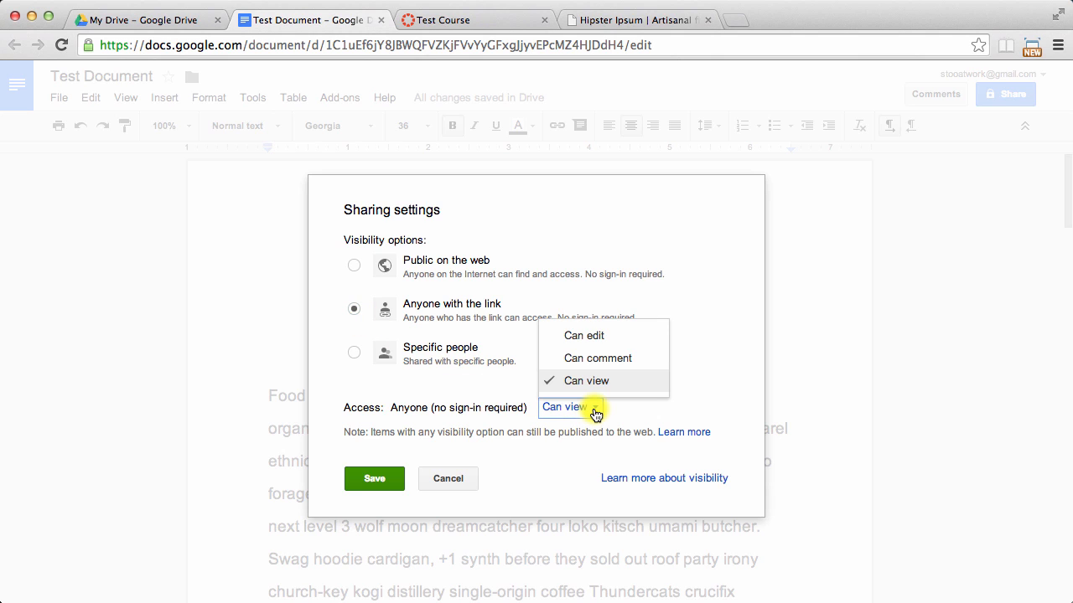
{"action": "mouse_move", "coordinate": [597, 359]}
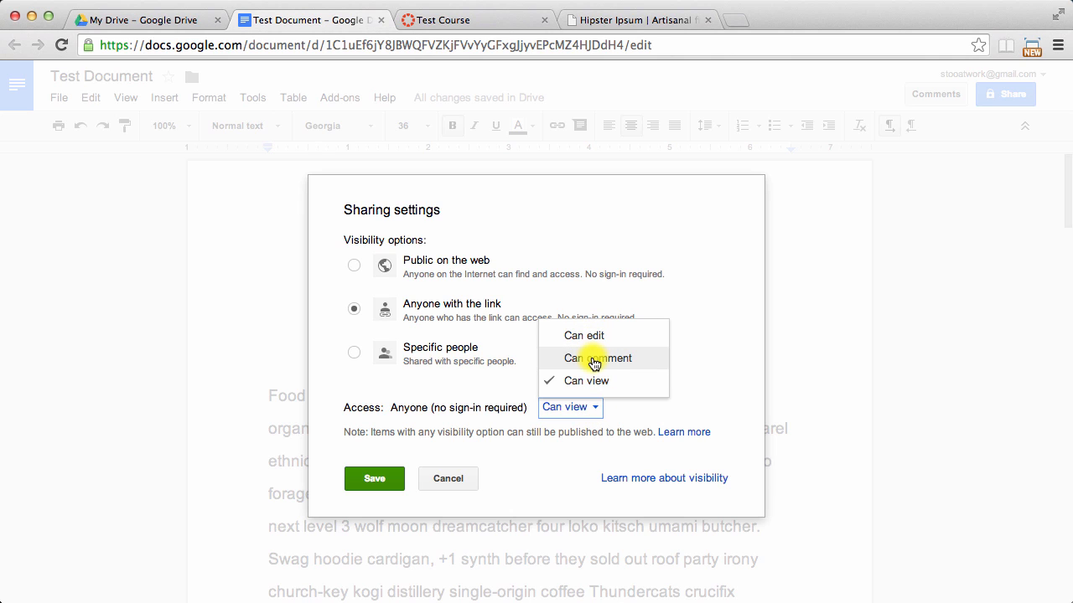
{"action": "left_click", "coordinate": [586, 380]}
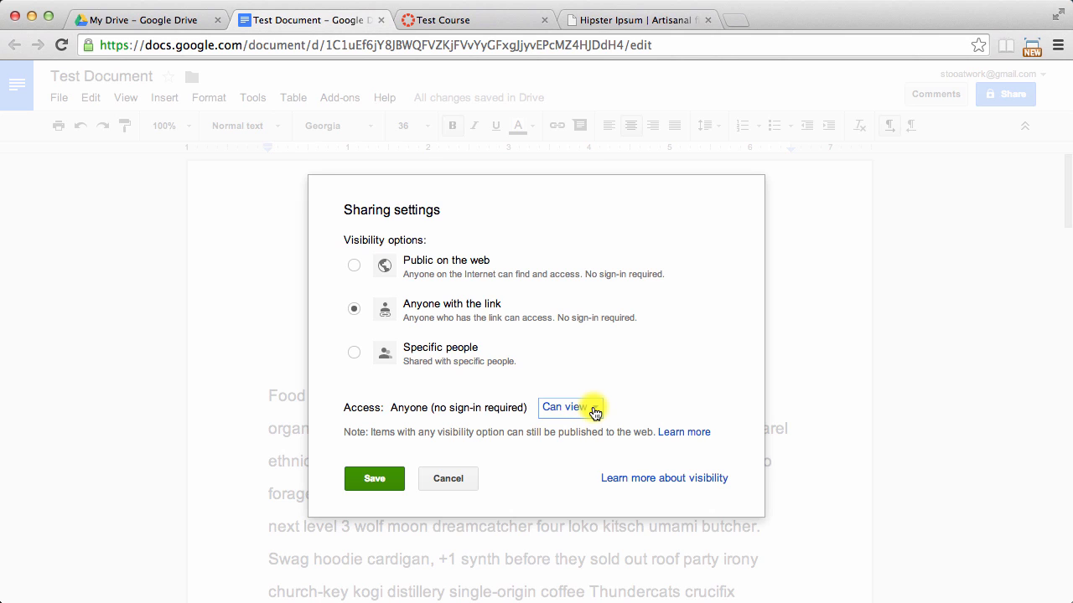
{"action": "mouse_move", "coordinate": [533, 339]}
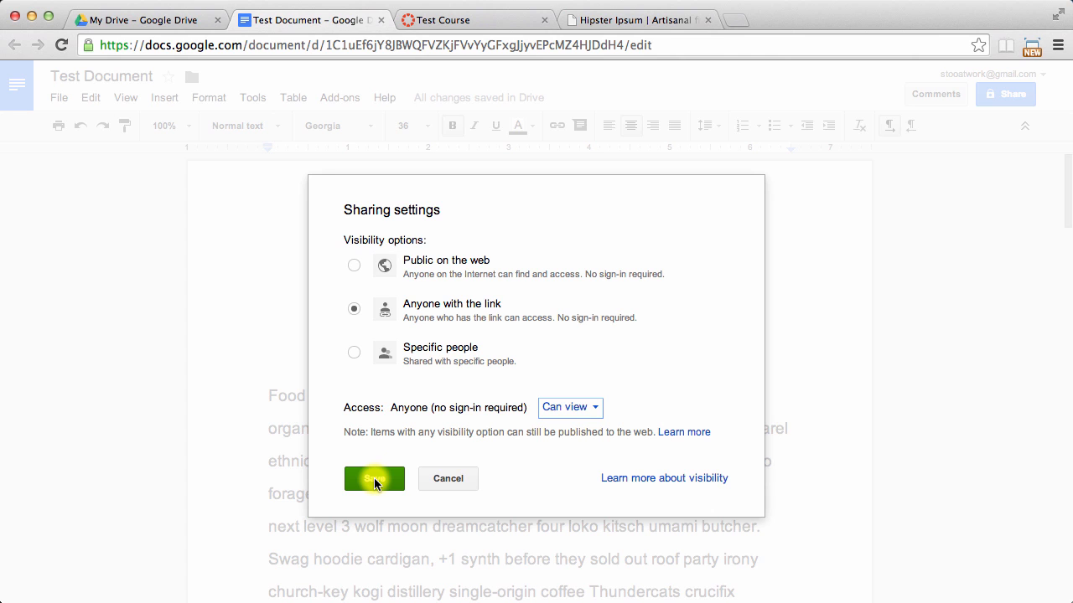
- Save the link-sharing setting, copy the share link and close the dialog
{"action": "left_click", "coordinate": [374, 480]}
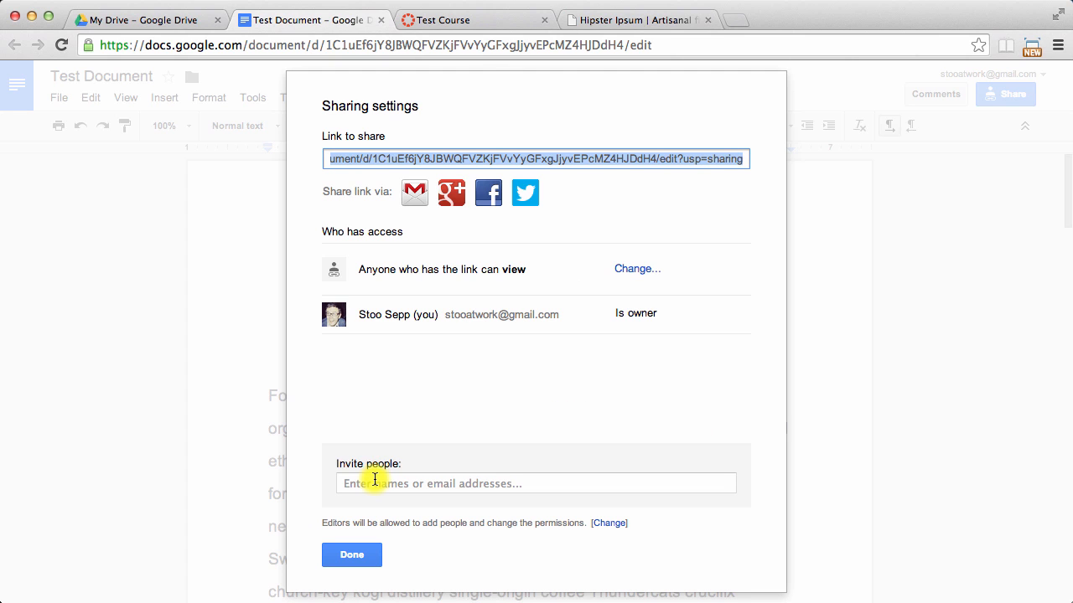
{"action": "mouse_move", "coordinate": [536, 159]}
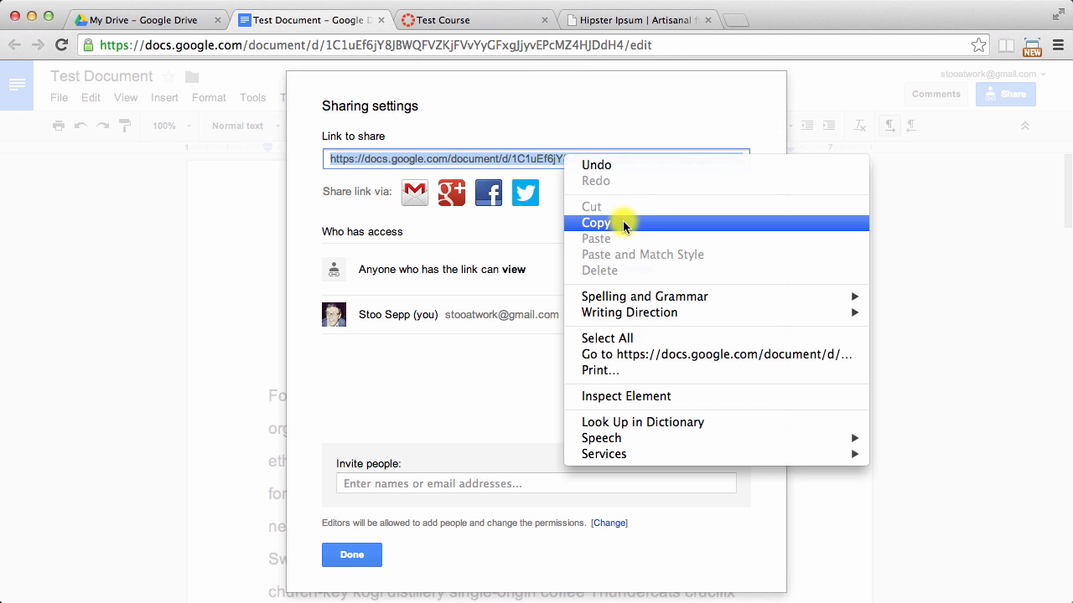
{"action": "left_click", "coordinate": [597, 221]}
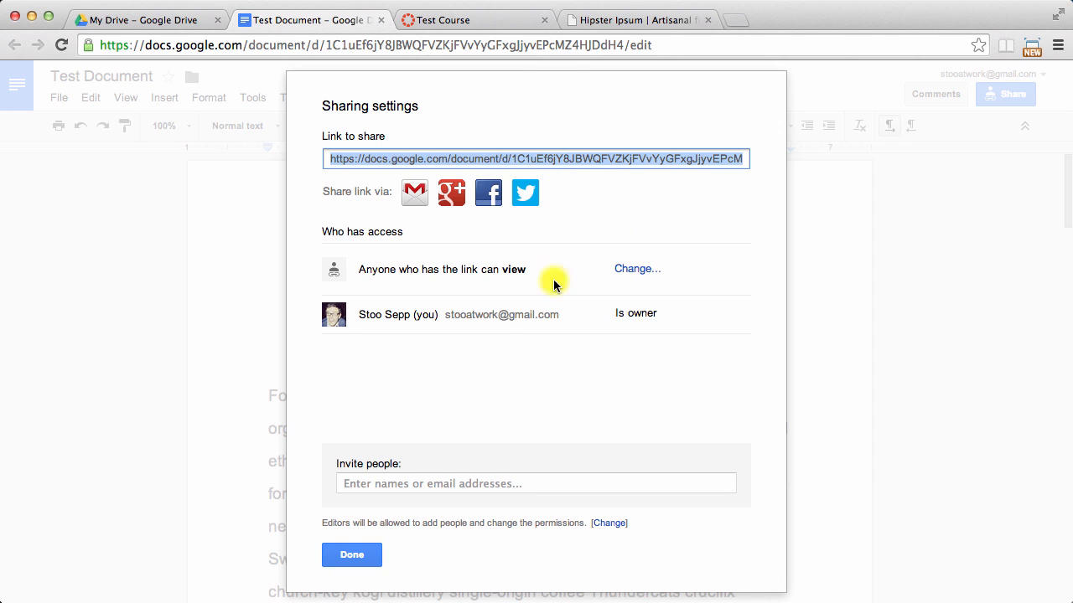
{"action": "left_click", "coordinate": [352, 554]}
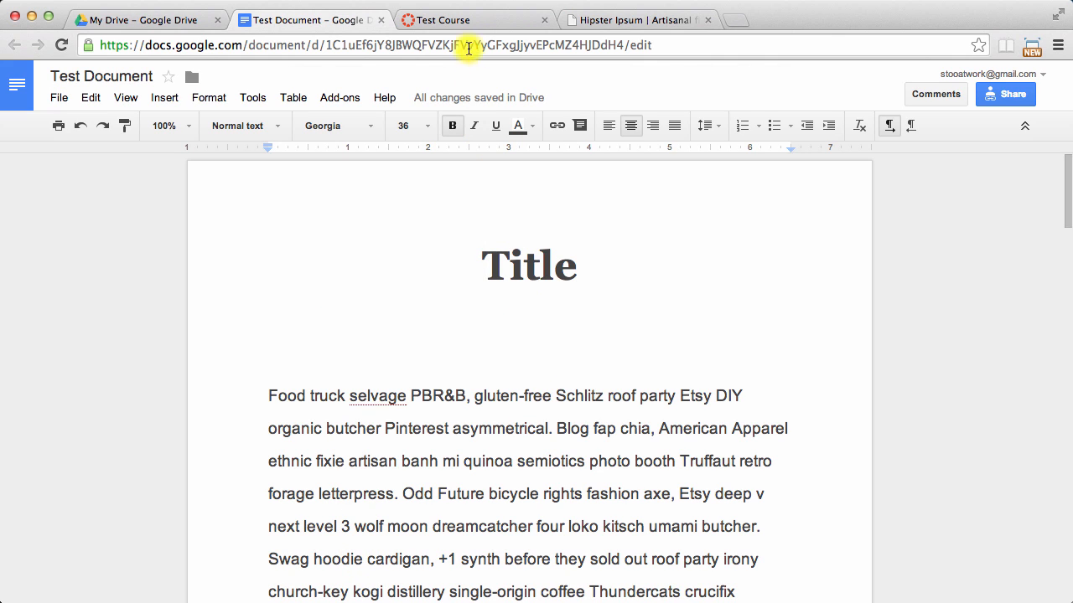
- Go to TestCourse's Assignments and open Assignment by Google URL
{"action": "left_click", "coordinate": [473, 20]}
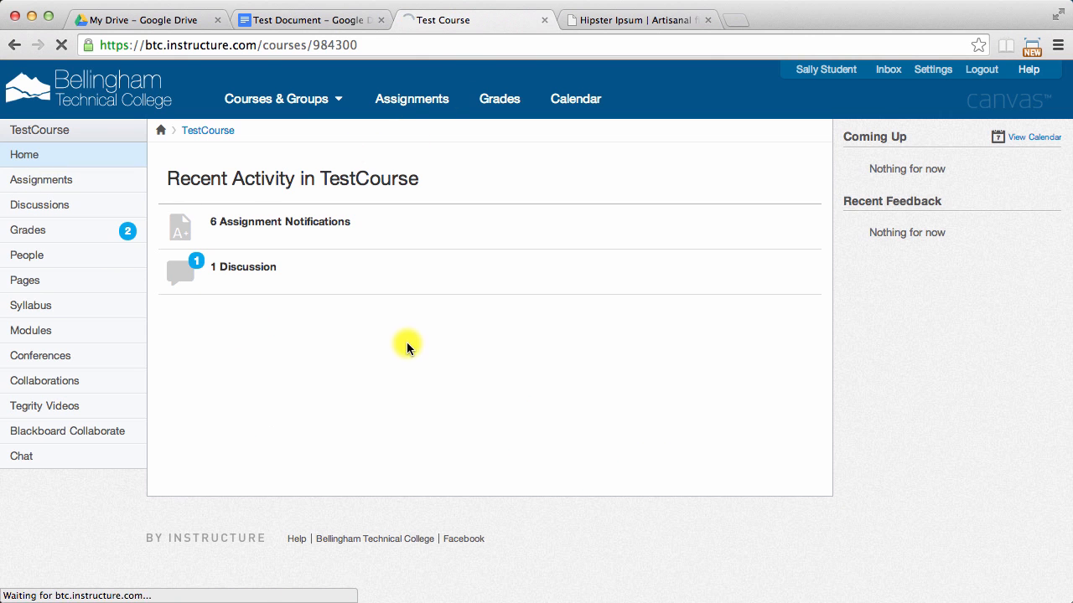
{"action": "left_click", "coordinate": [40, 179]}
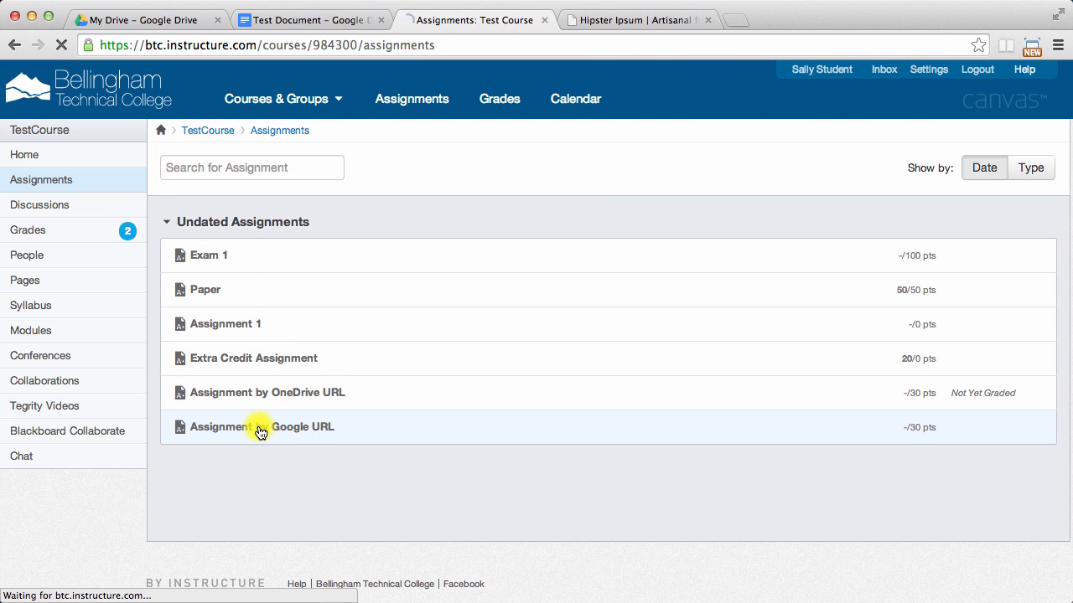
{"action": "left_click", "coordinate": [261, 427]}
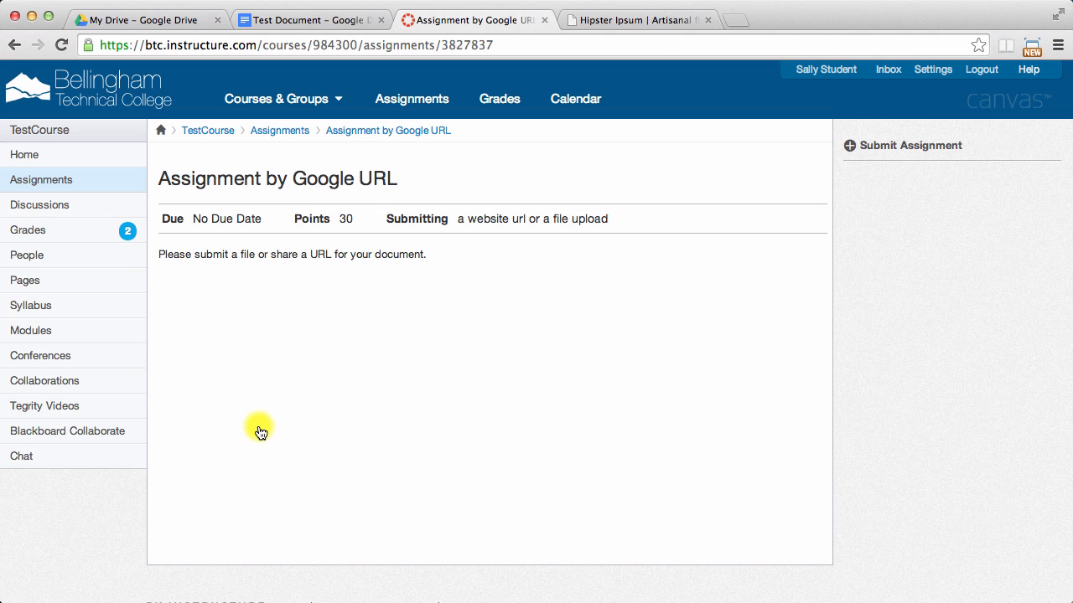
{"action": "mouse_move", "coordinate": [909, 144]}
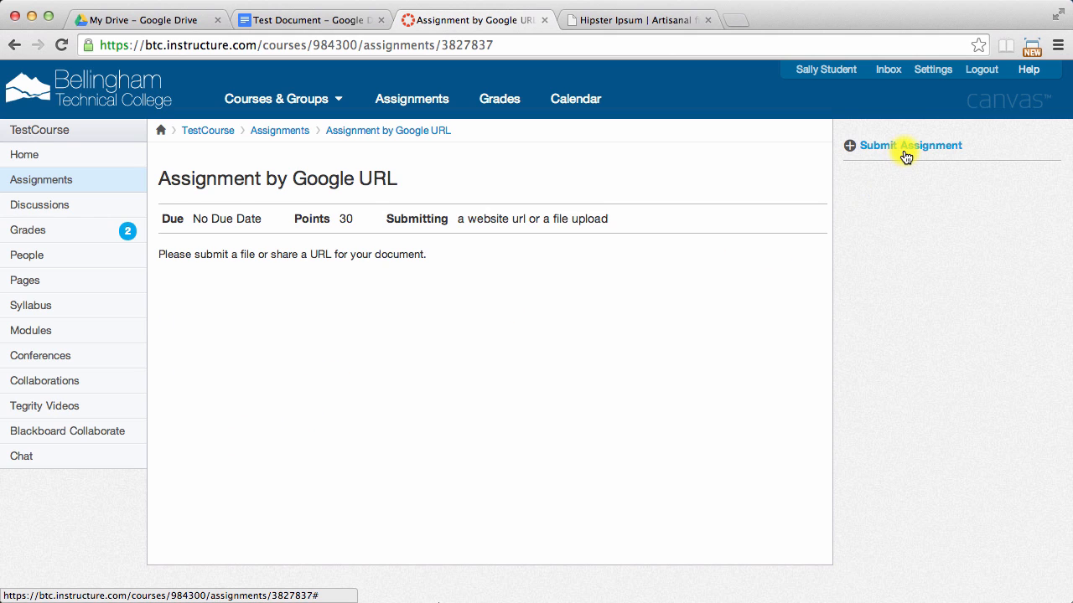
- Submit the pasted Google Doc link as a Website URL with comment 'Here is my google document.'
{"action": "left_click", "coordinate": [908, 145]}
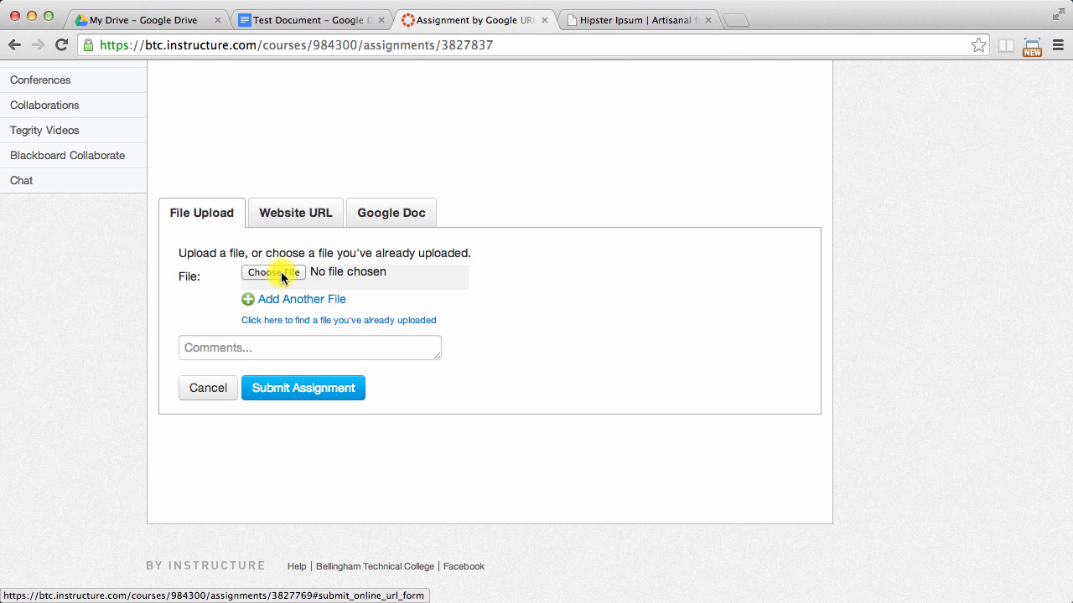
{"action": "mouse_move", "coordinate": [295, 212]}
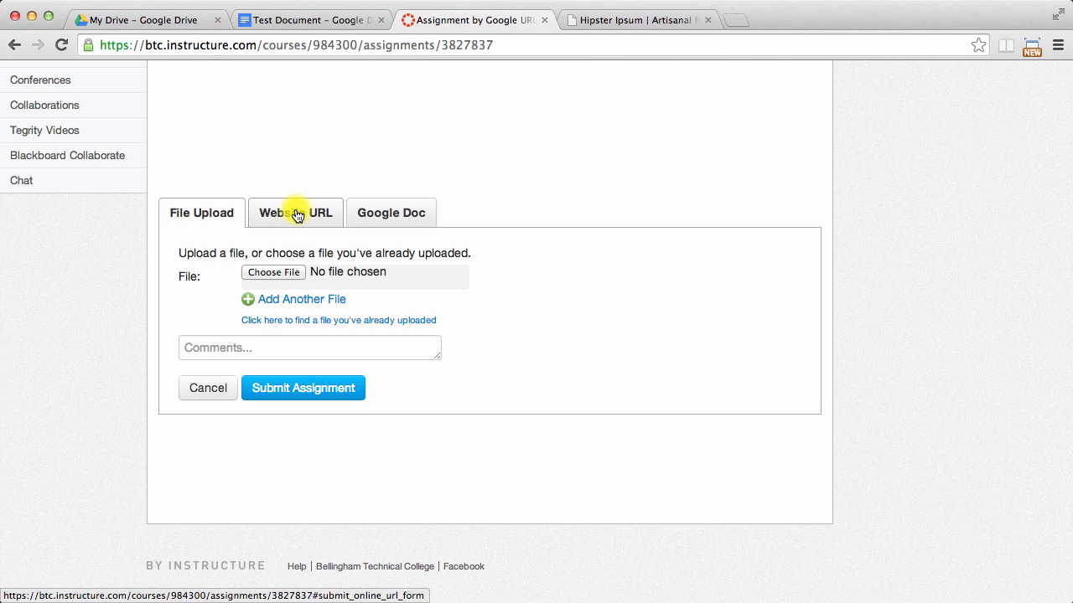
{"action": "left_click", "coordinate": [295, 211]}
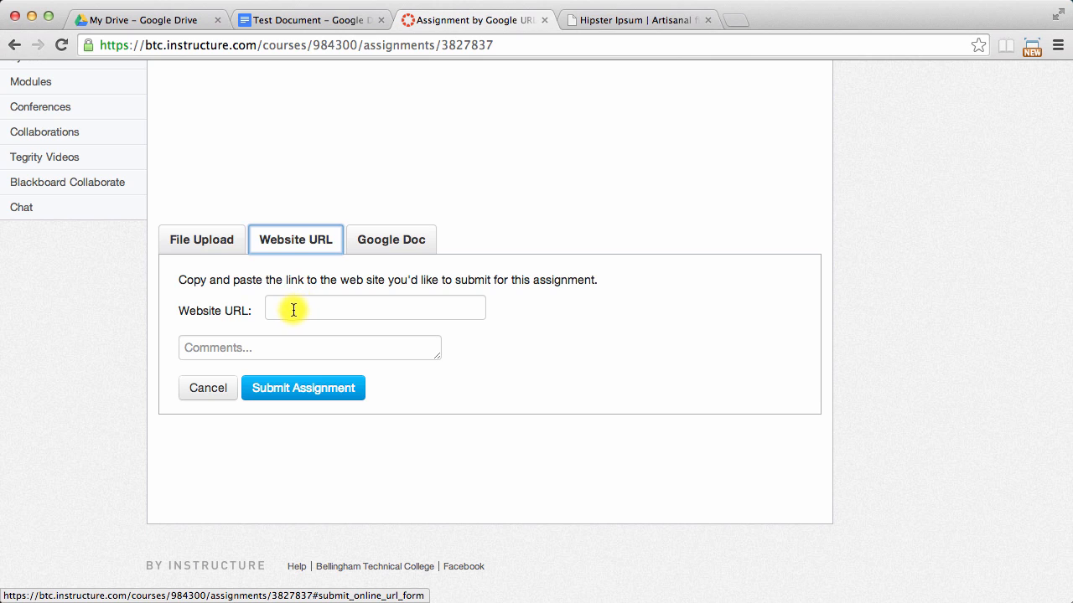
{"action": "right_click", "coordinate": [375, 308]}
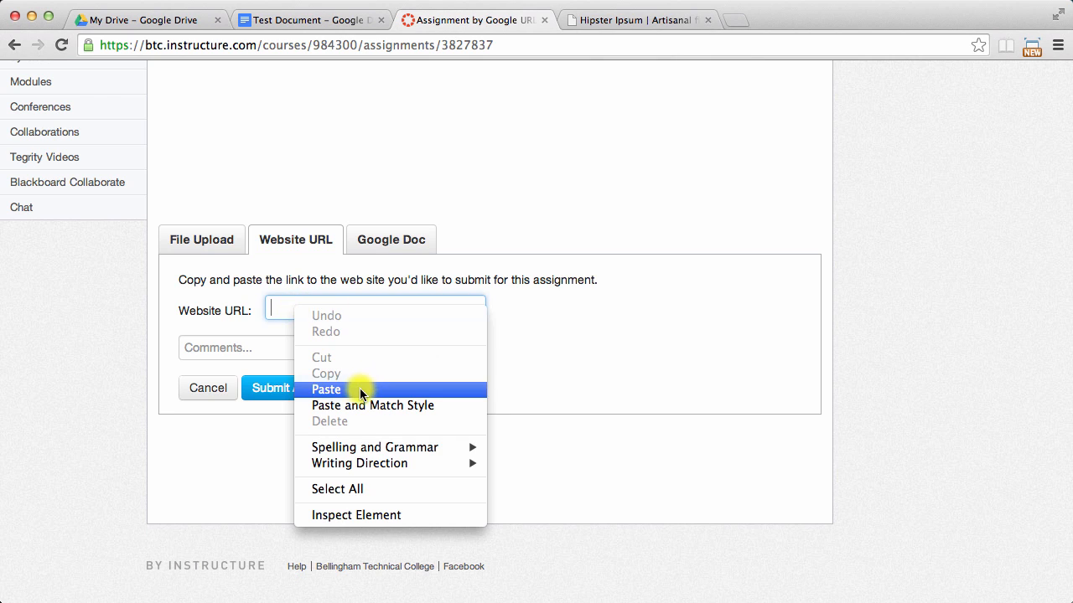
{"action": "left_click", "coordinate": [325, 389]}
{"action": "type", "text": "Here is my google docu"}
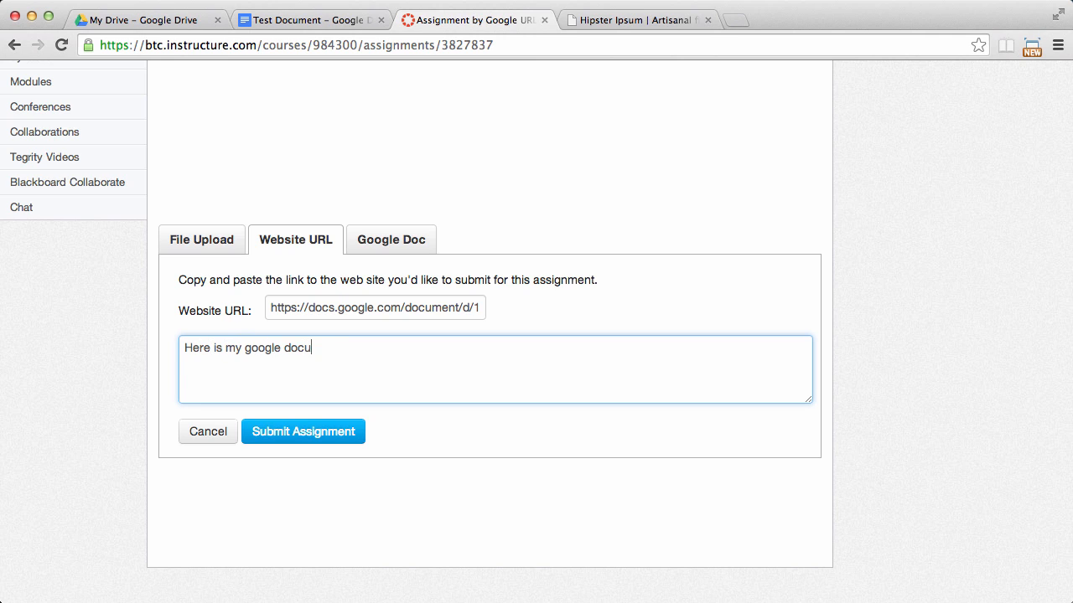
{"action": "type", "text": "ment."}
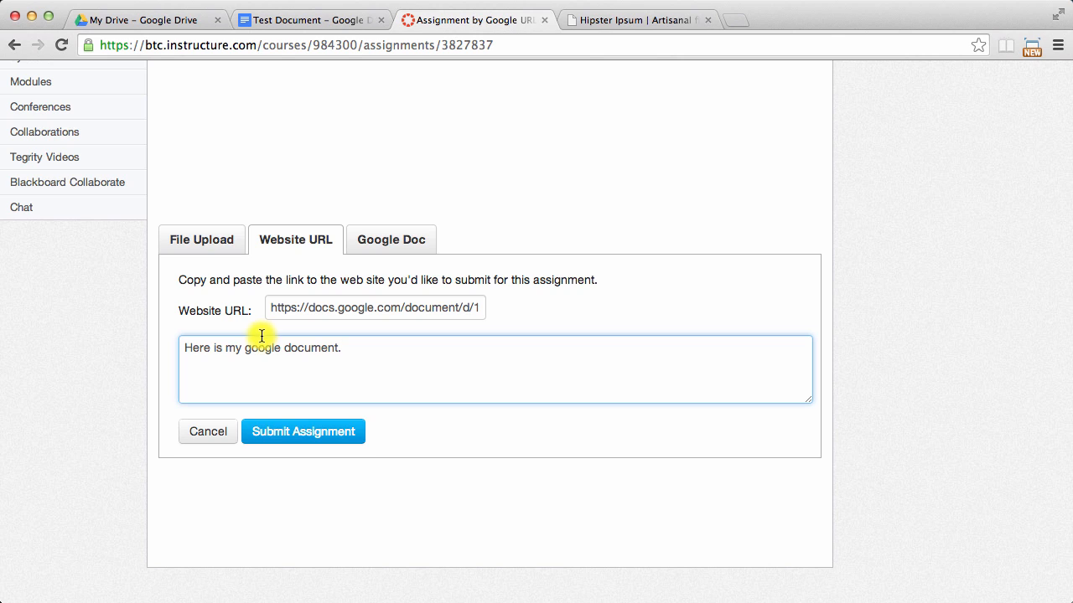
{"action": "left_click", "coordinate": [302, 431]}
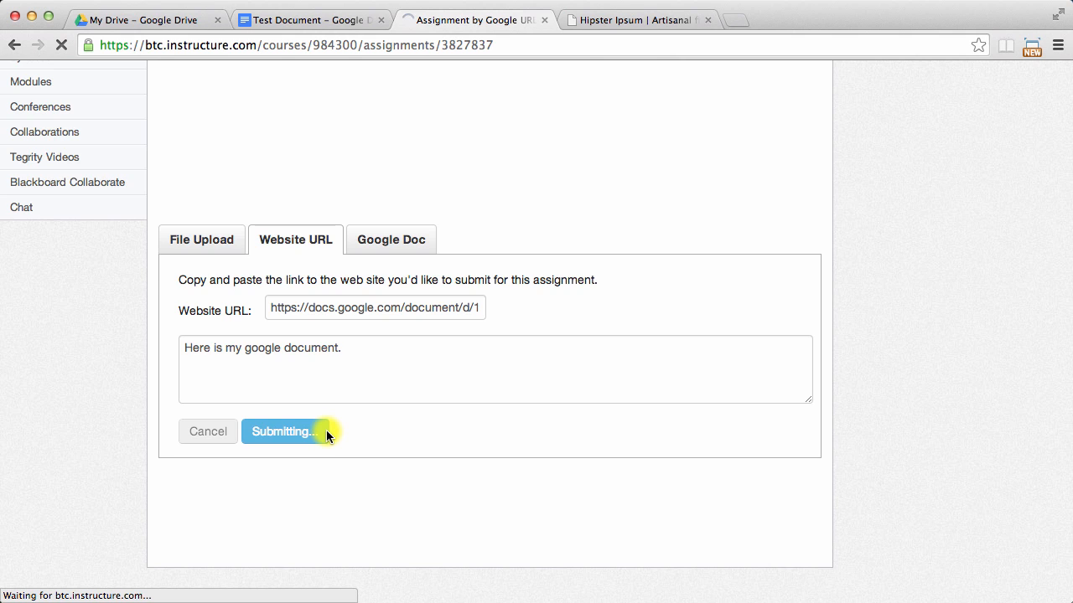
{"action": "left_click", "coordinate": [282, 432]}
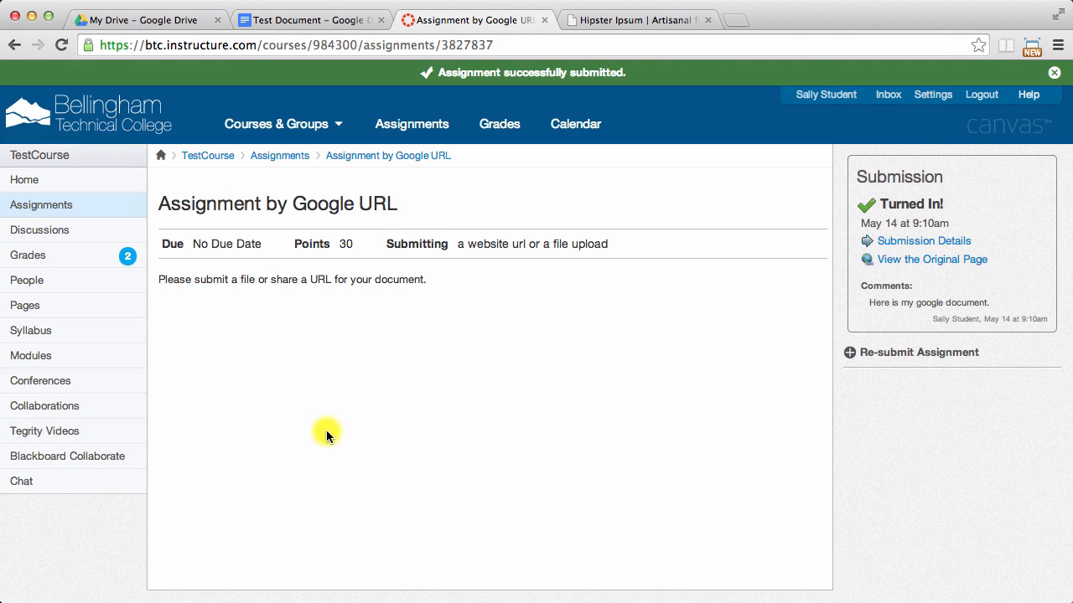